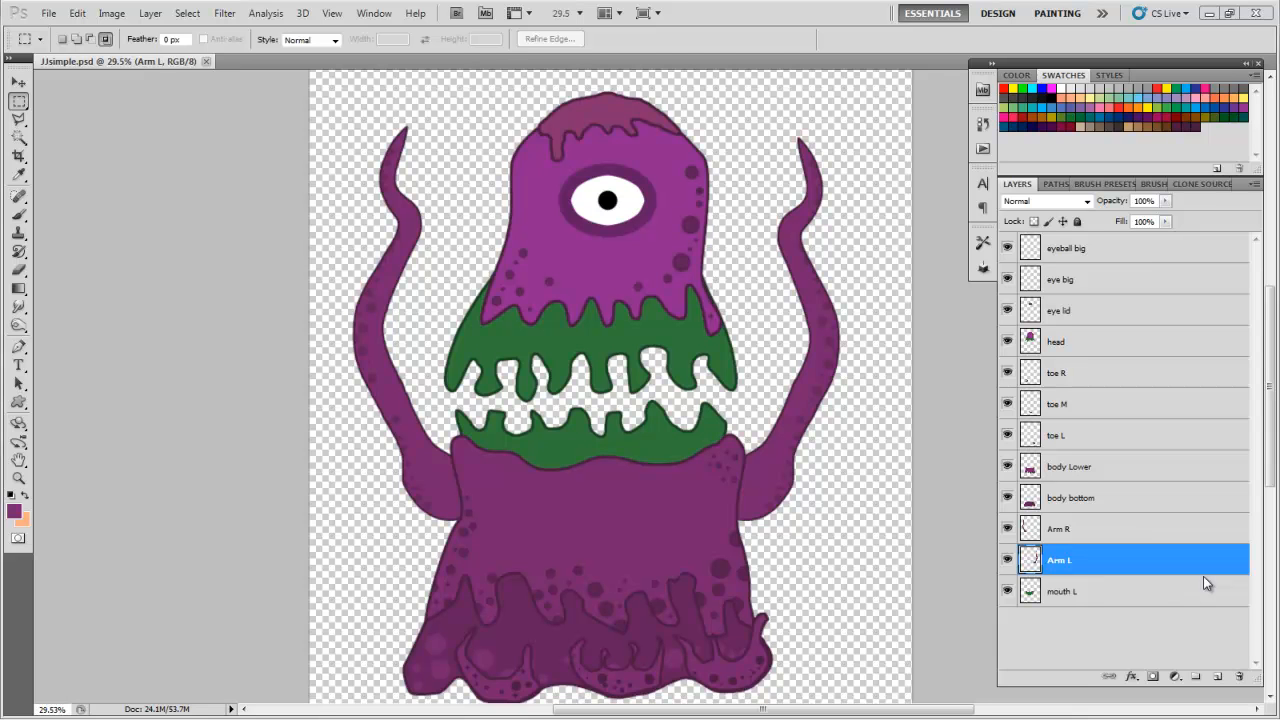
mouse_move(500, 206)
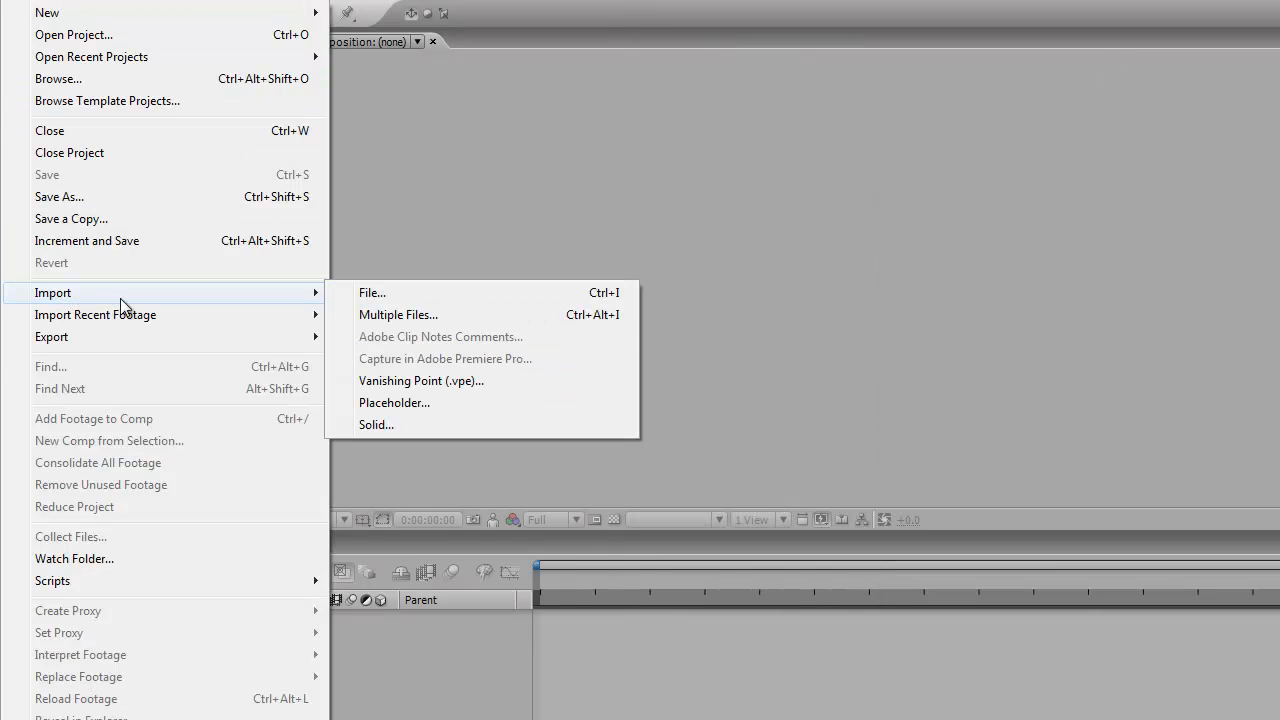
Import JJsimple.psd as a Composition - Cropped Layers.
left_click(372, 292)
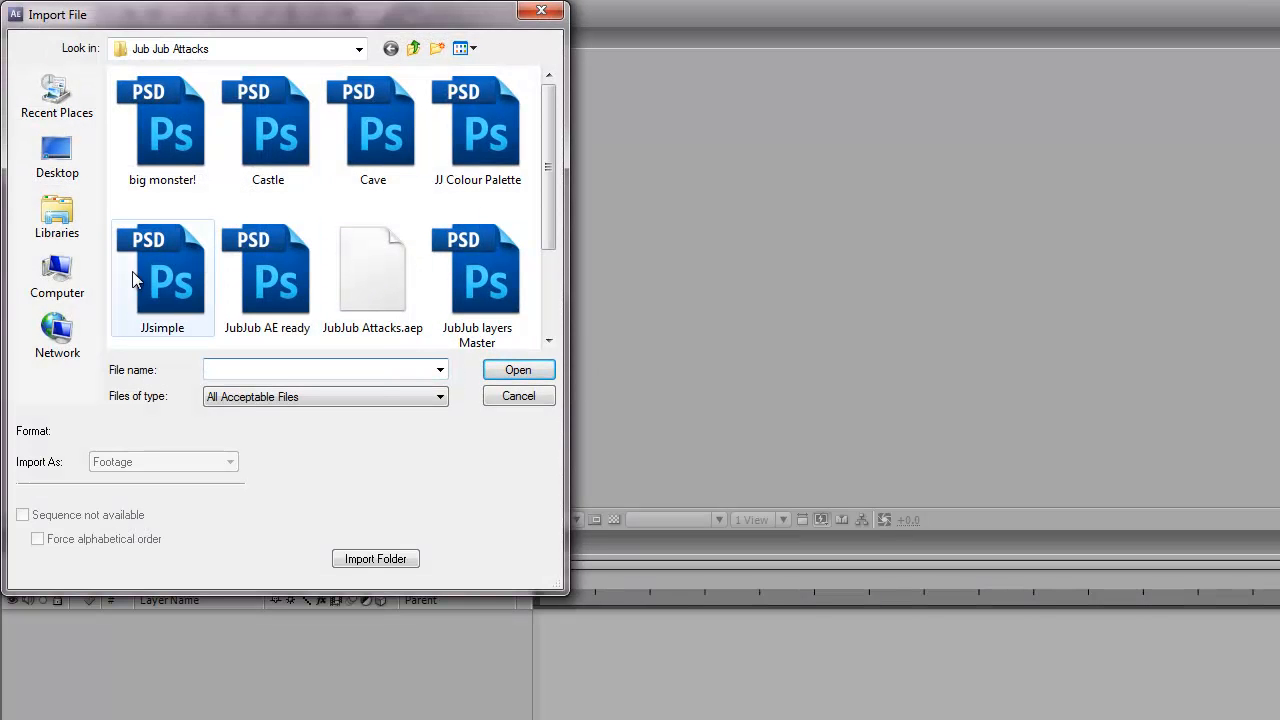
left_click(162, 276)
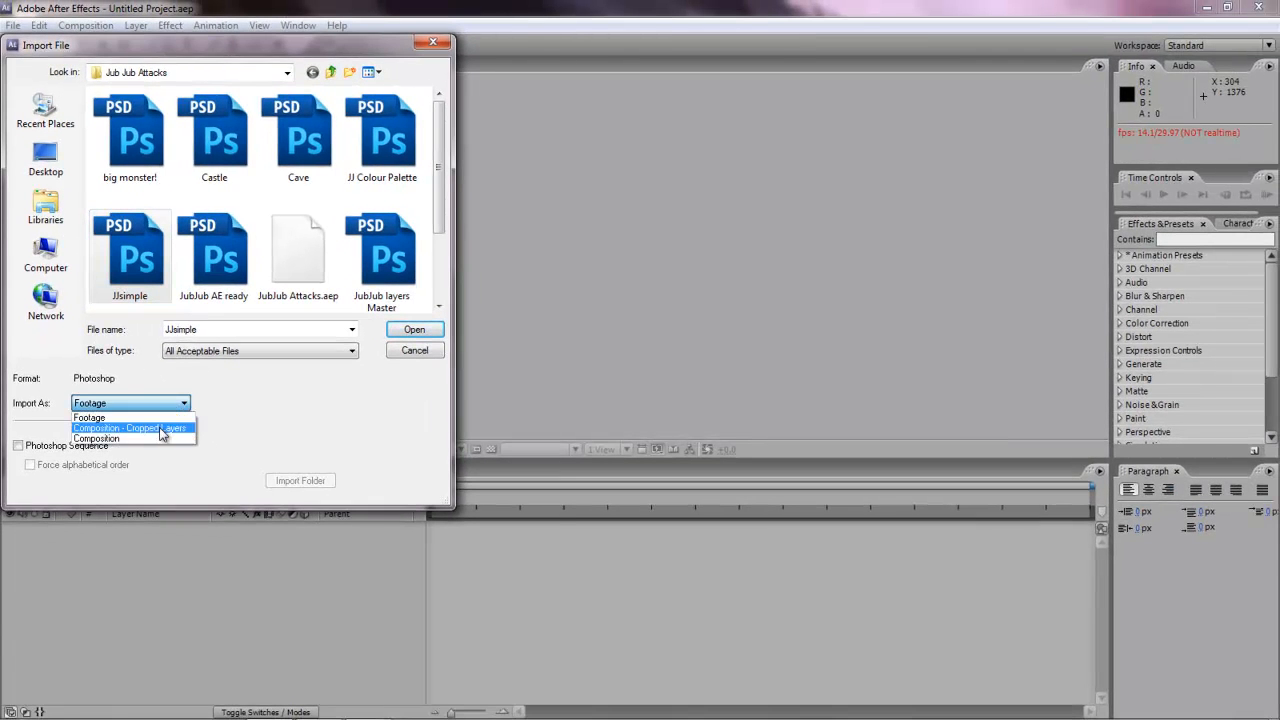
left_click(130, 428)
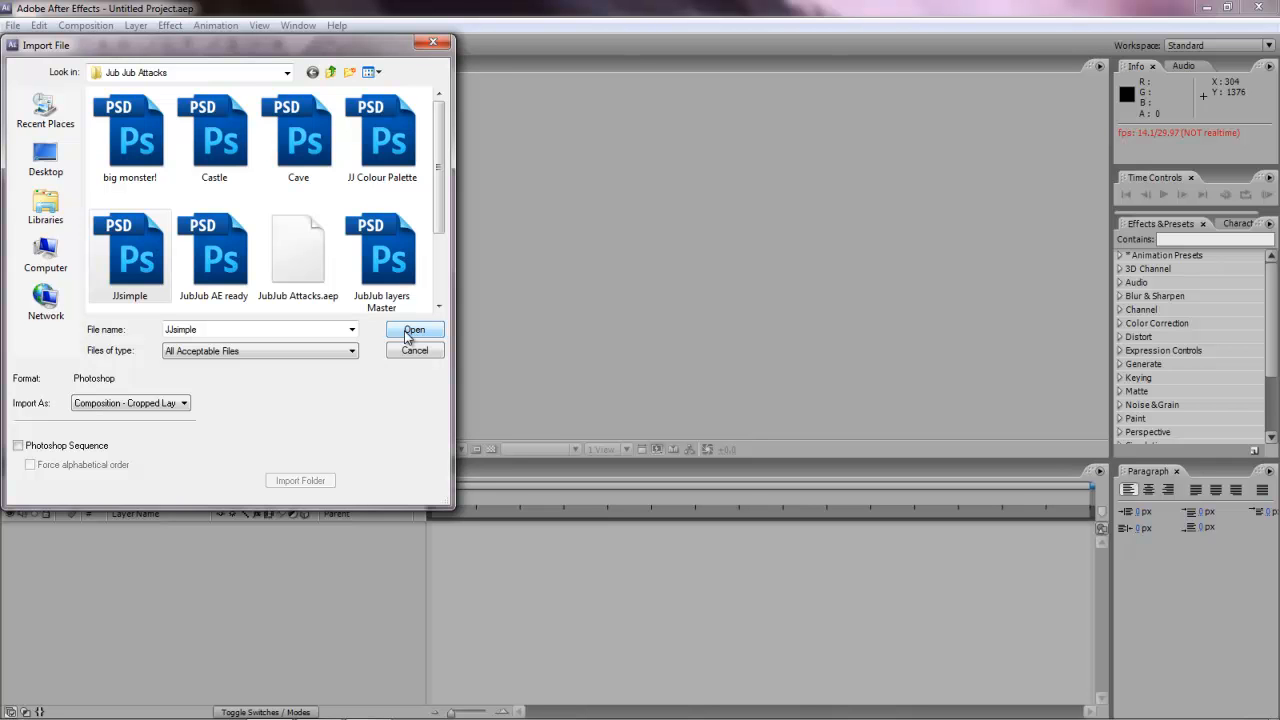
left_click(414, 330)
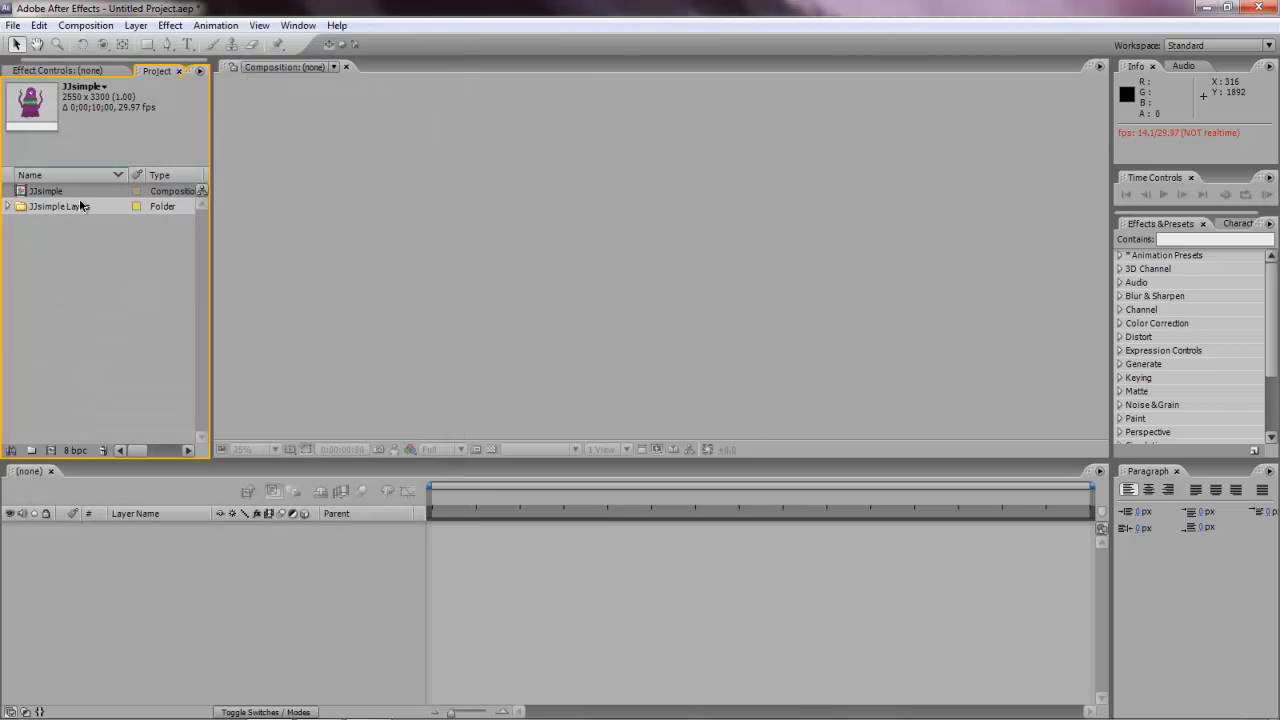
Open the JJsimple composition, fit the whole monster in view, and select body Lower.
double_click(46, 190)
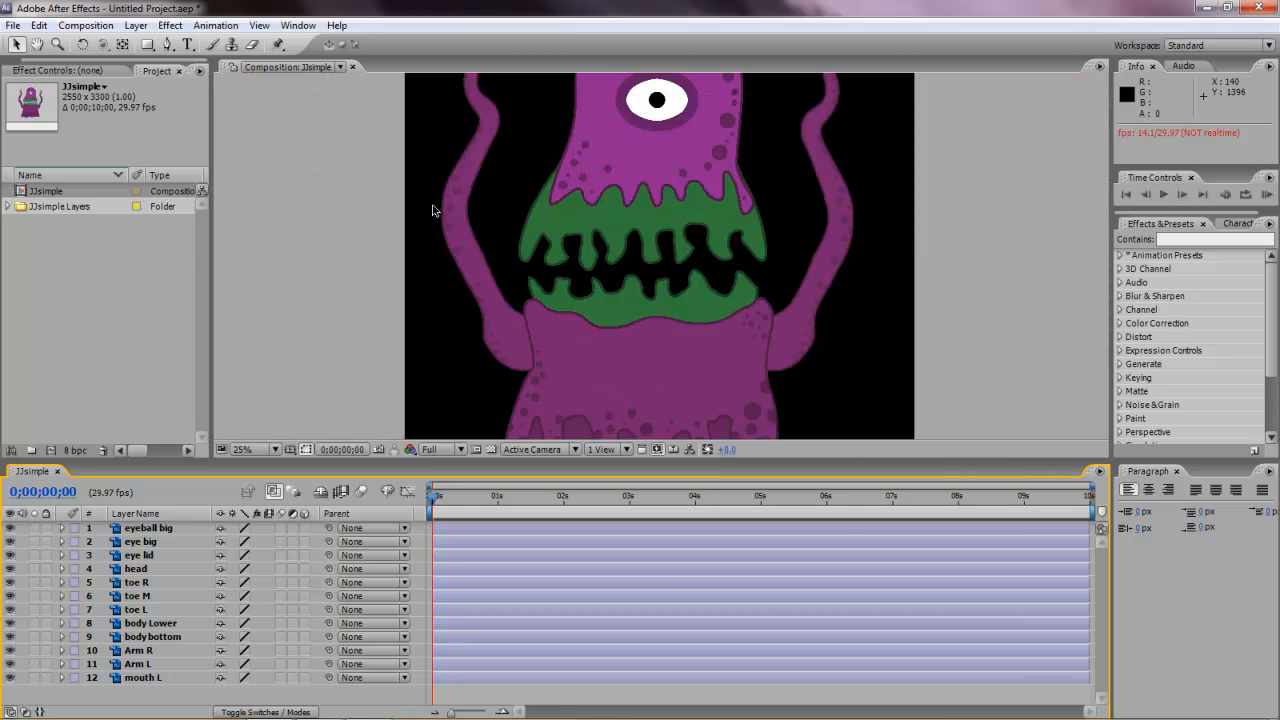
left_click(240, 448)
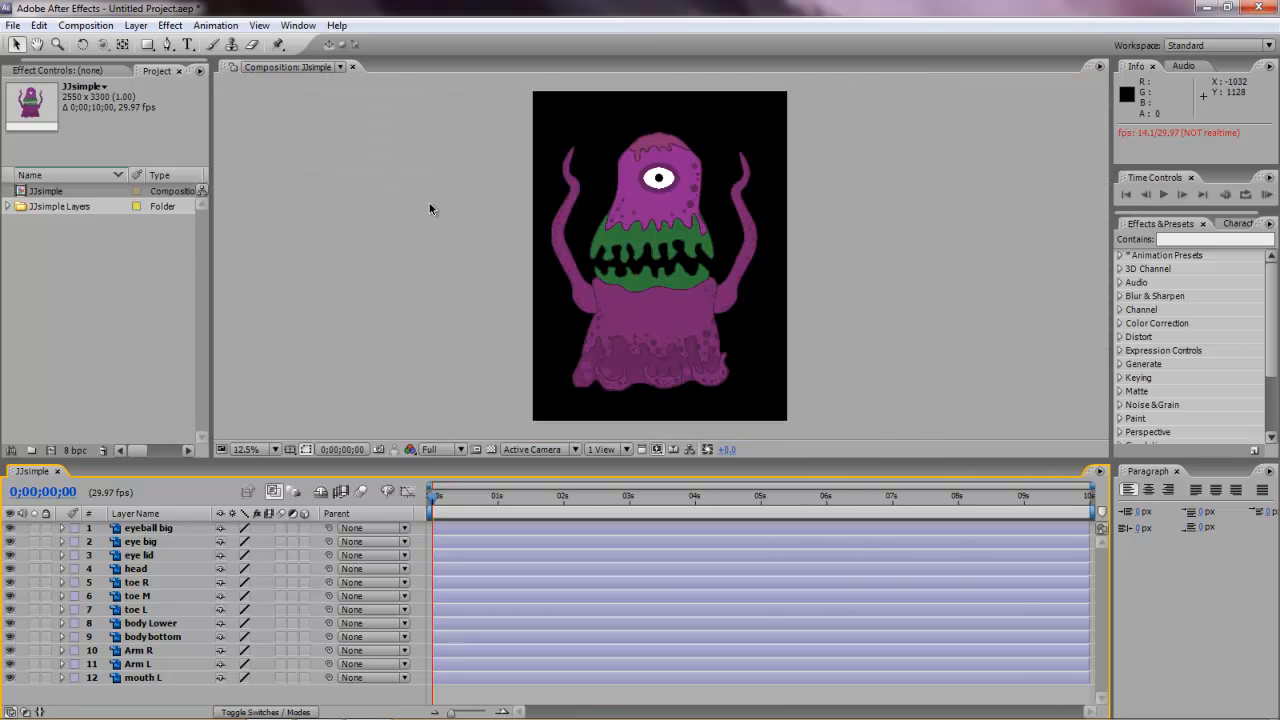
mouse_move(168, 558)
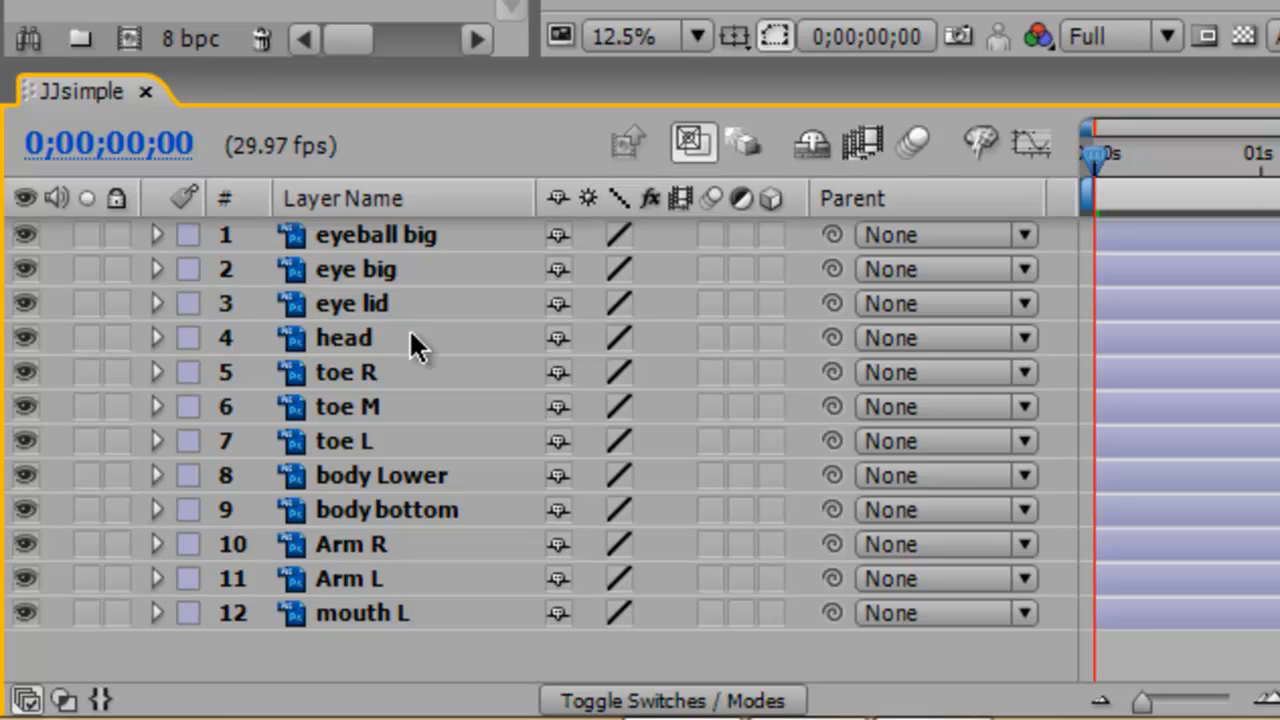
mouse_move(420, 330)
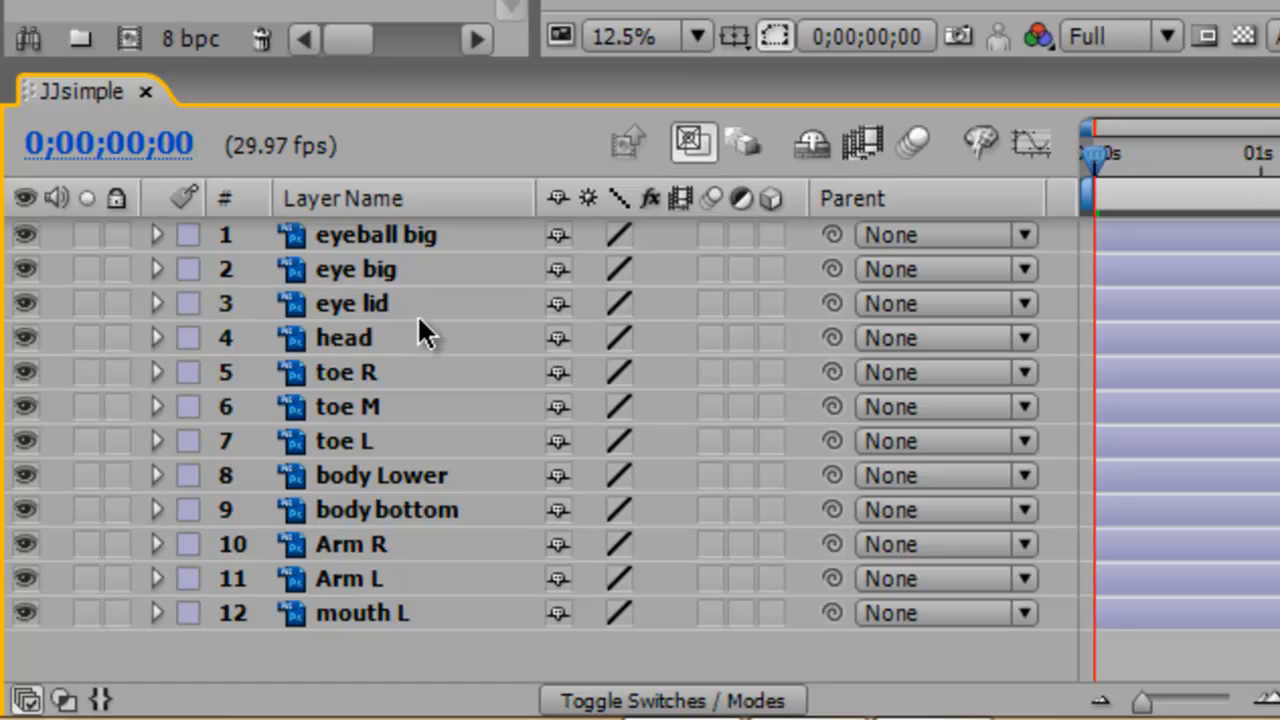
mouse_move(400, 300)
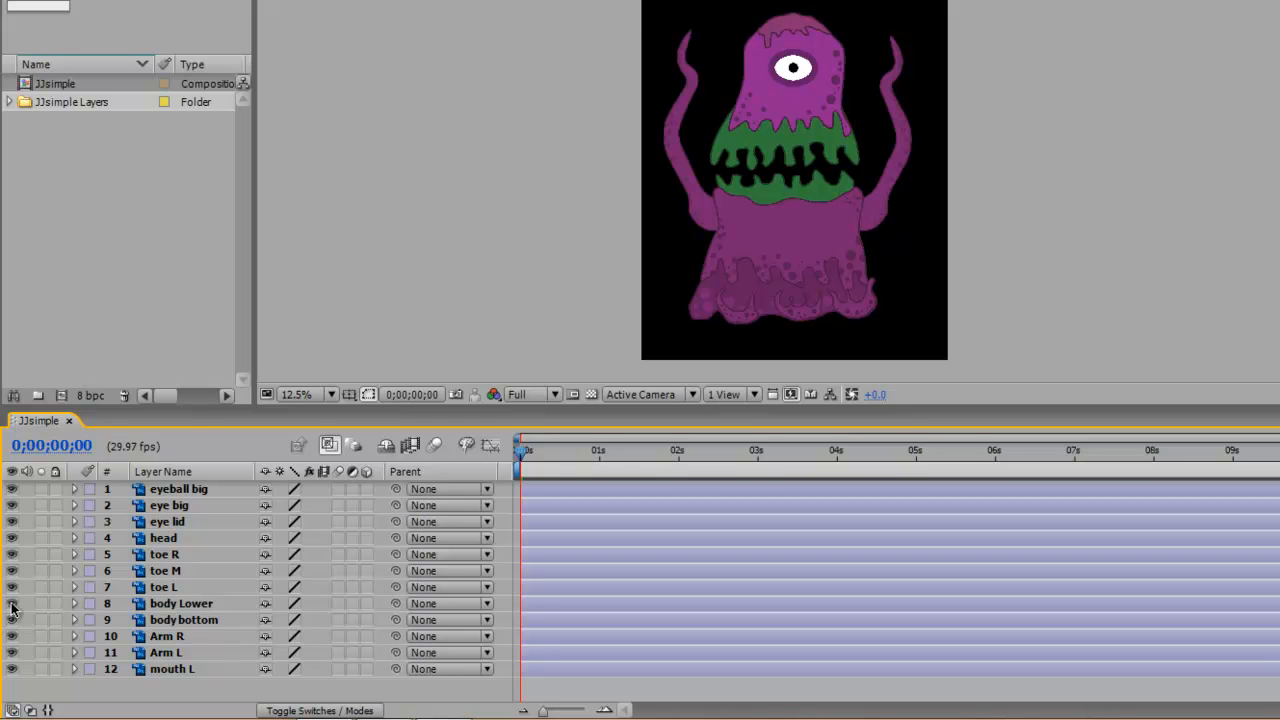
mouse_move(182, 630)
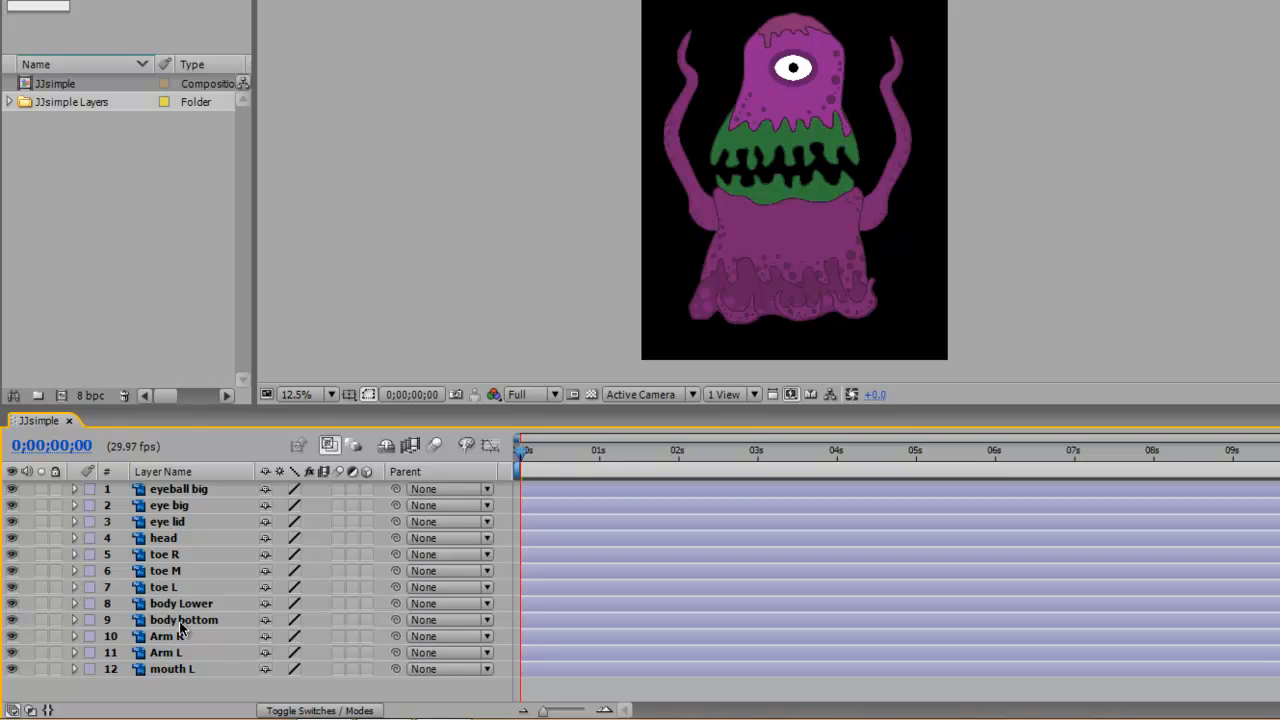
left_click(180, 604)
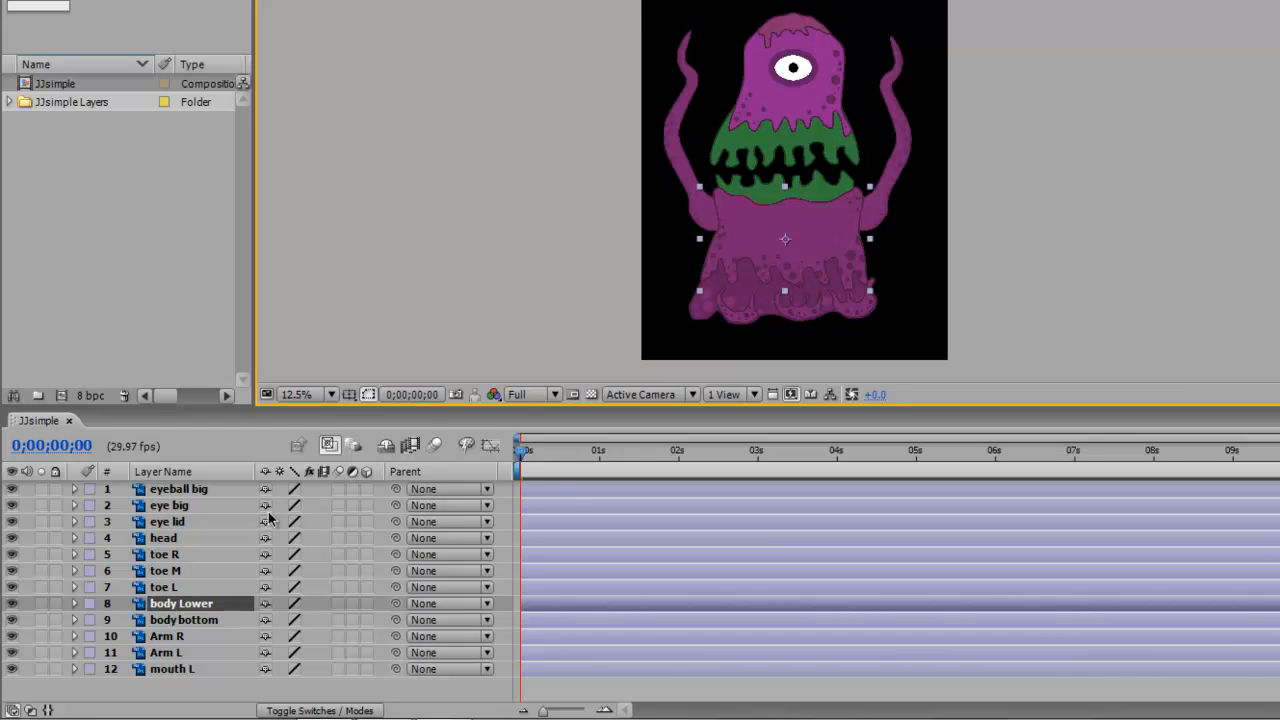
Parent eyeball big and eye big to eye lid, eye lid to head, and head to body Lower.
left_click(168, 520)
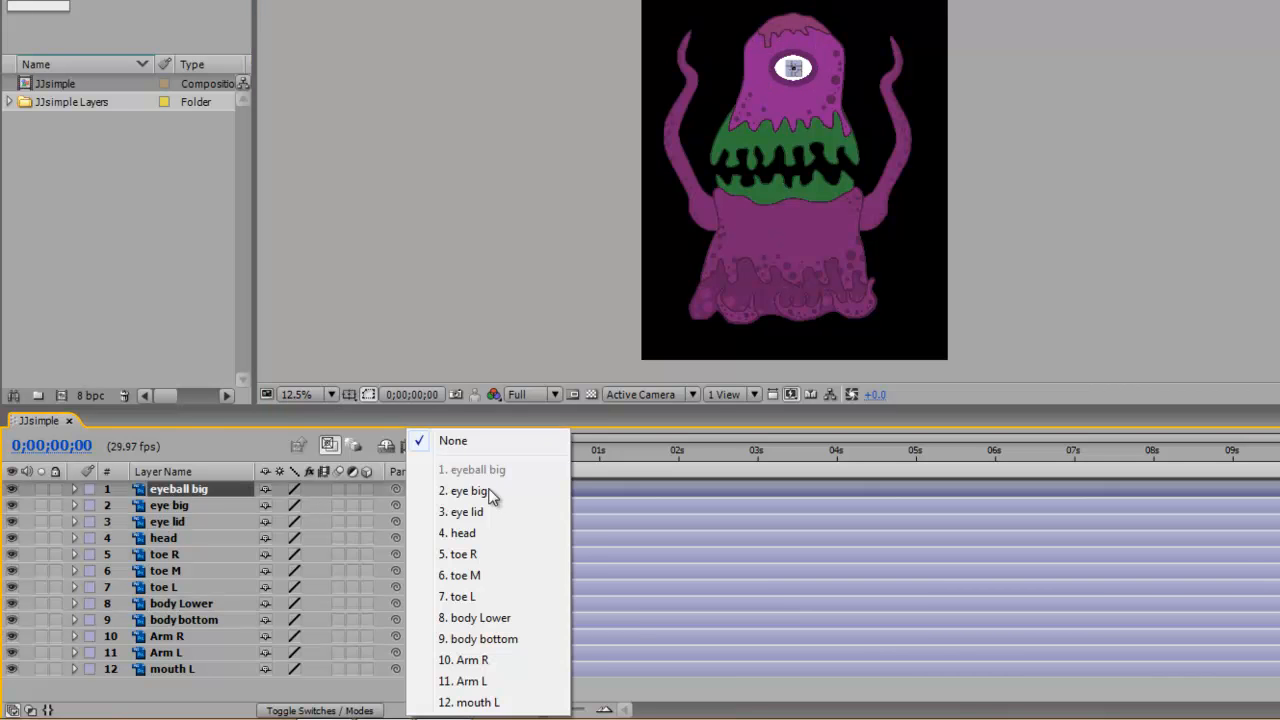
left_click(466, 512)
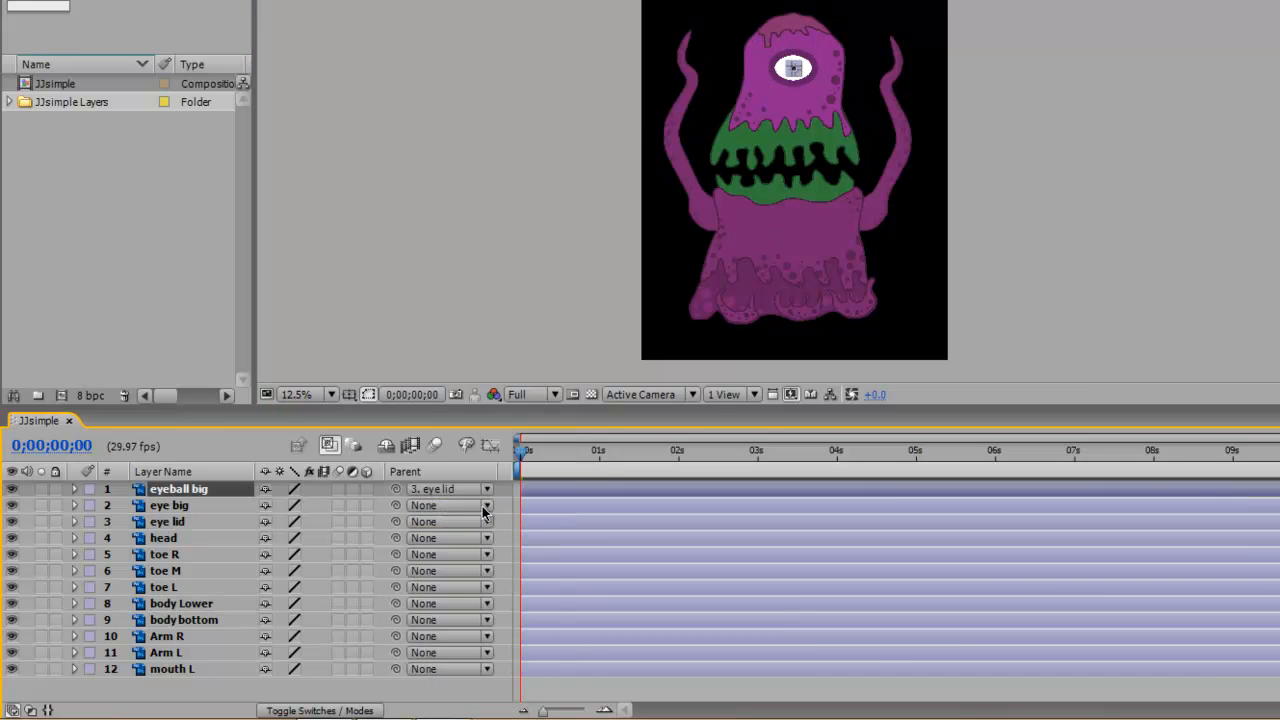
left_click(450, 504)
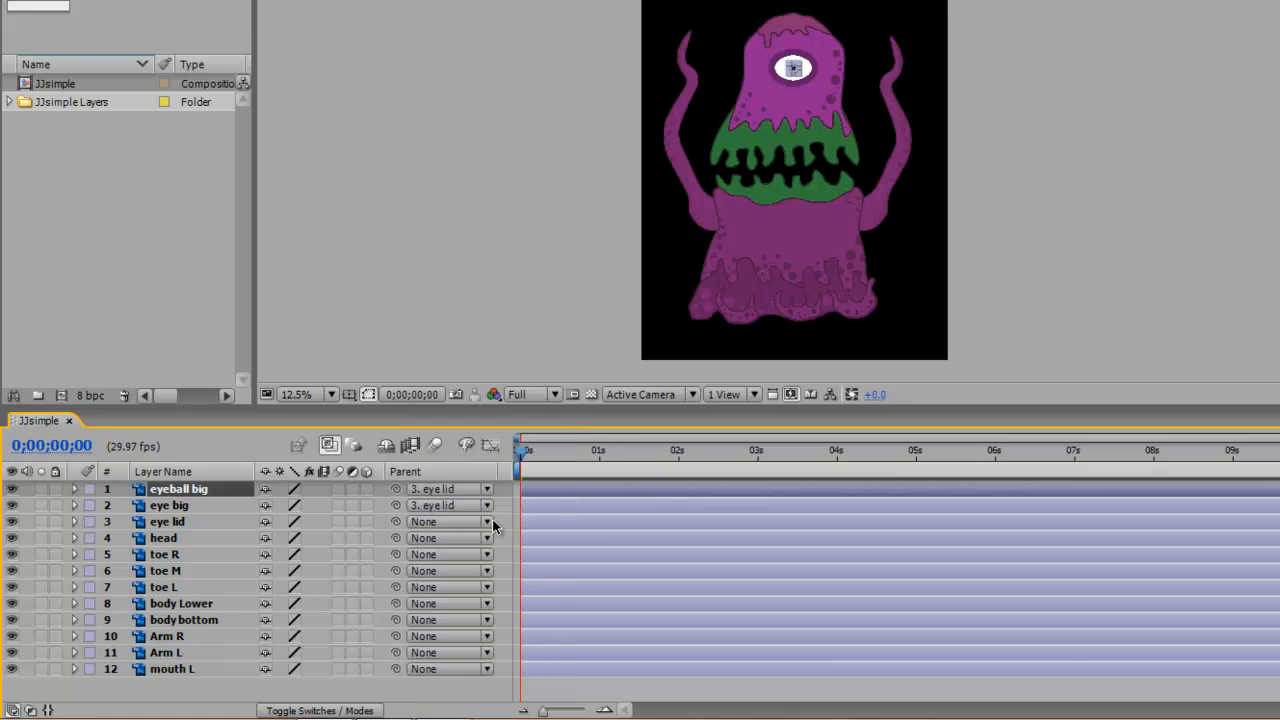
left_click(450, 520)
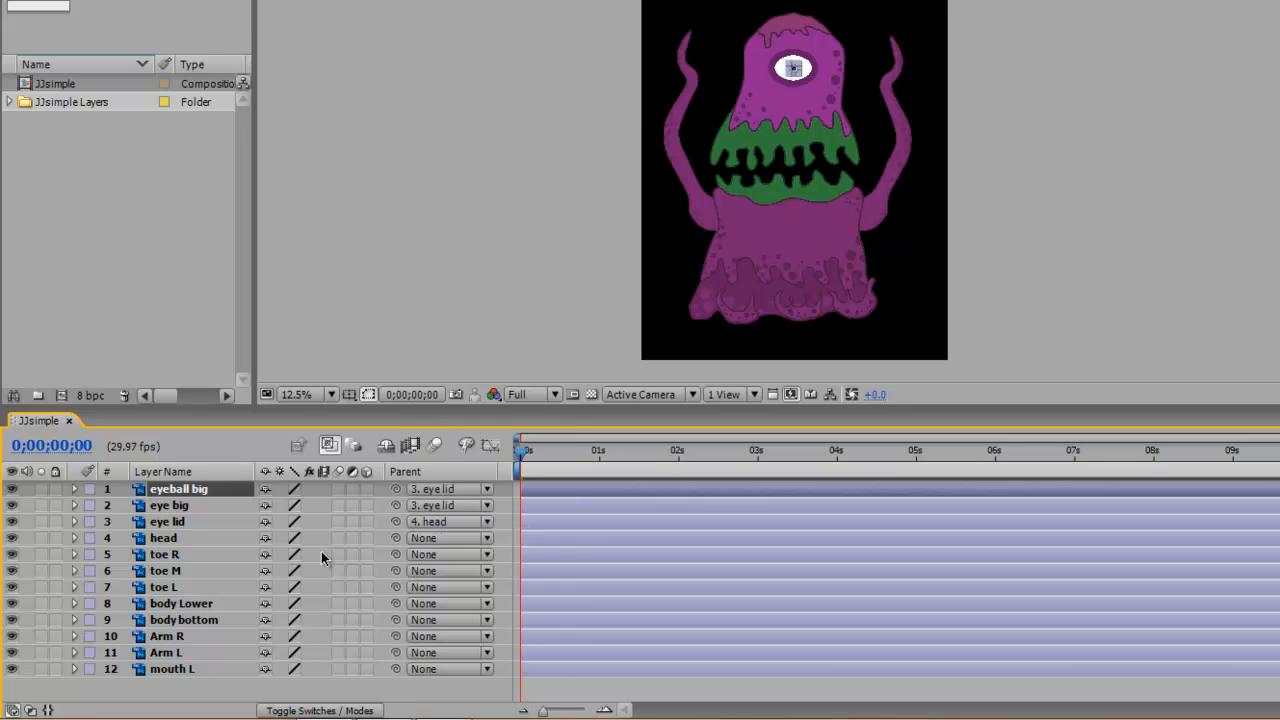
left_click(450, 488)
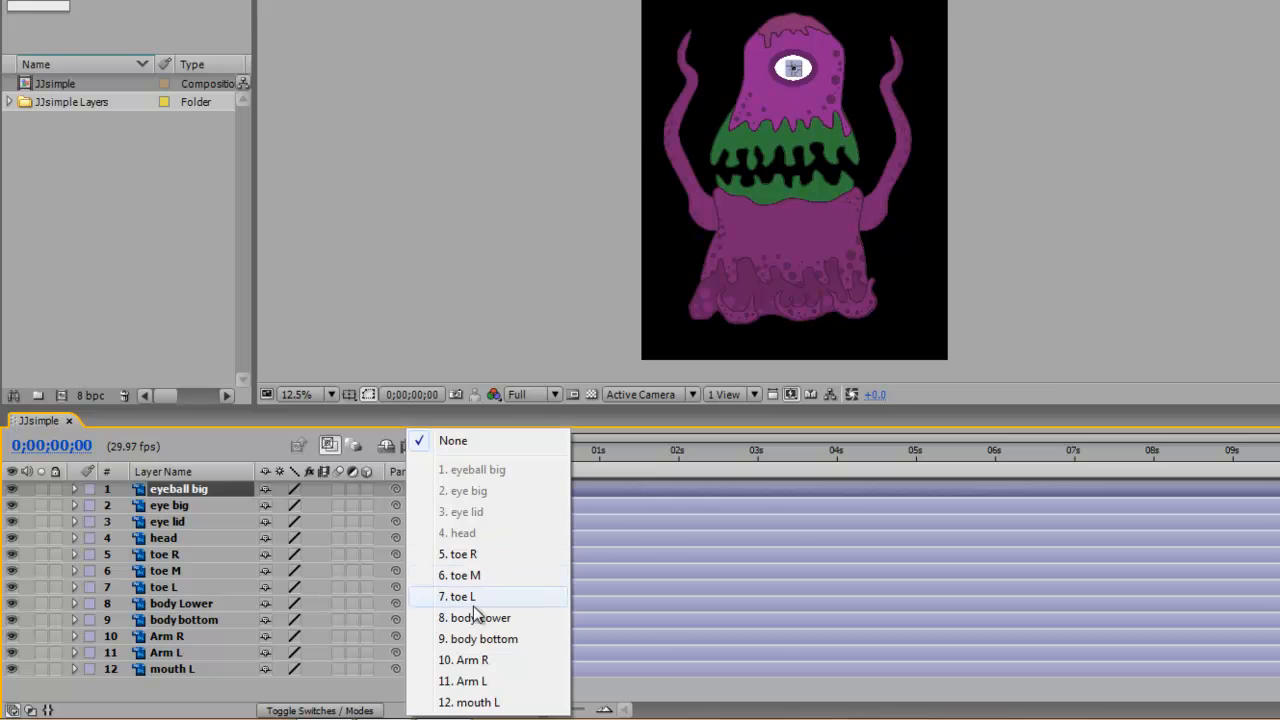
left_click(456, 596)
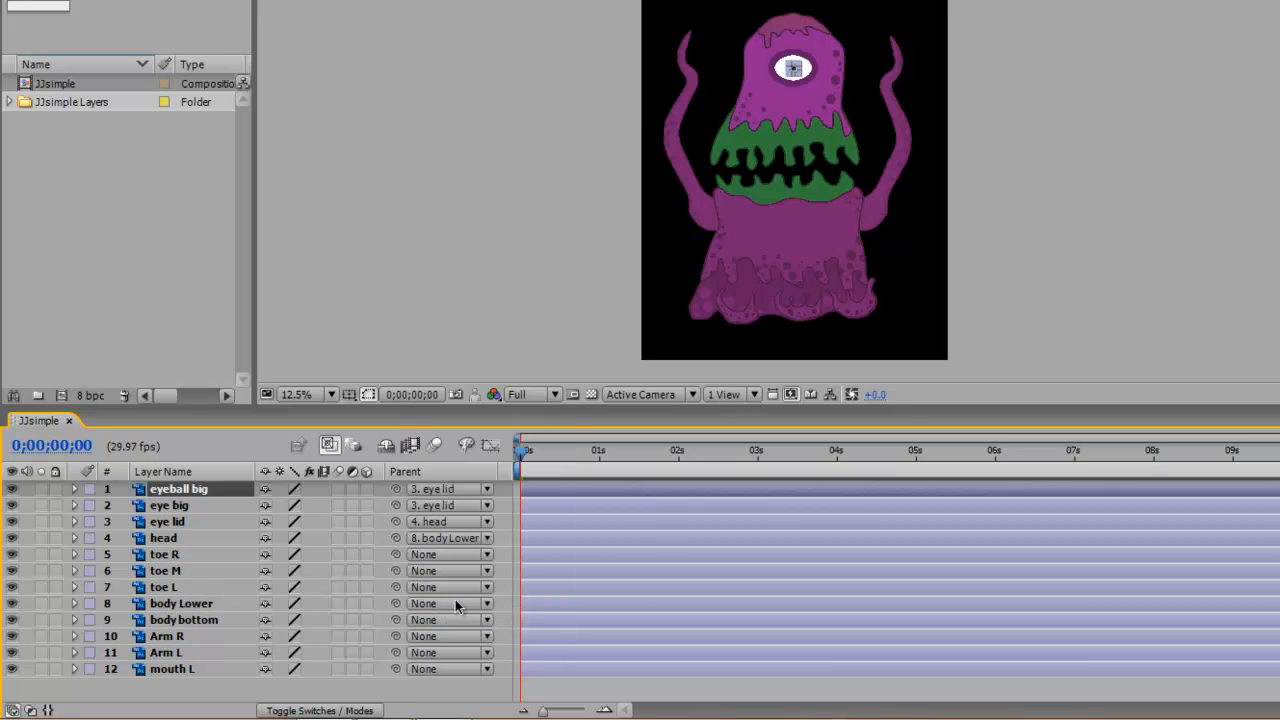
mouse_move(208, 610)
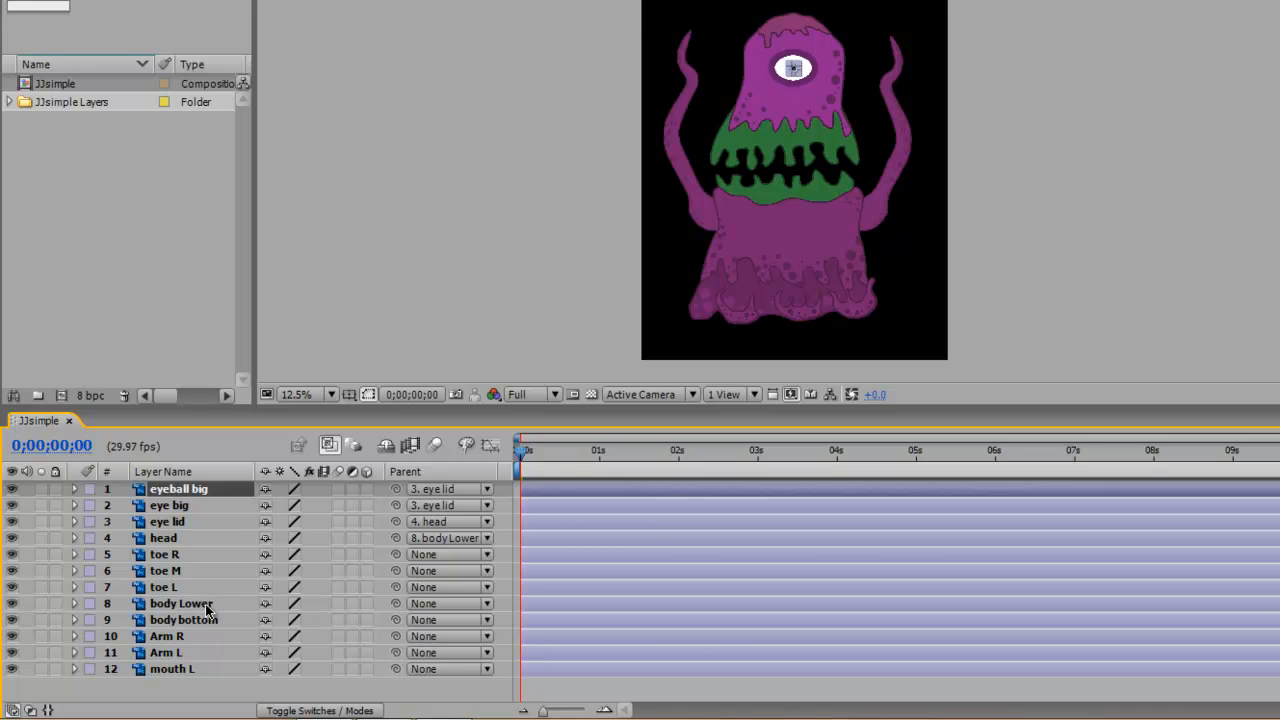
Parent body bottom and Arm L to body Lower.
left_click(184, 620)
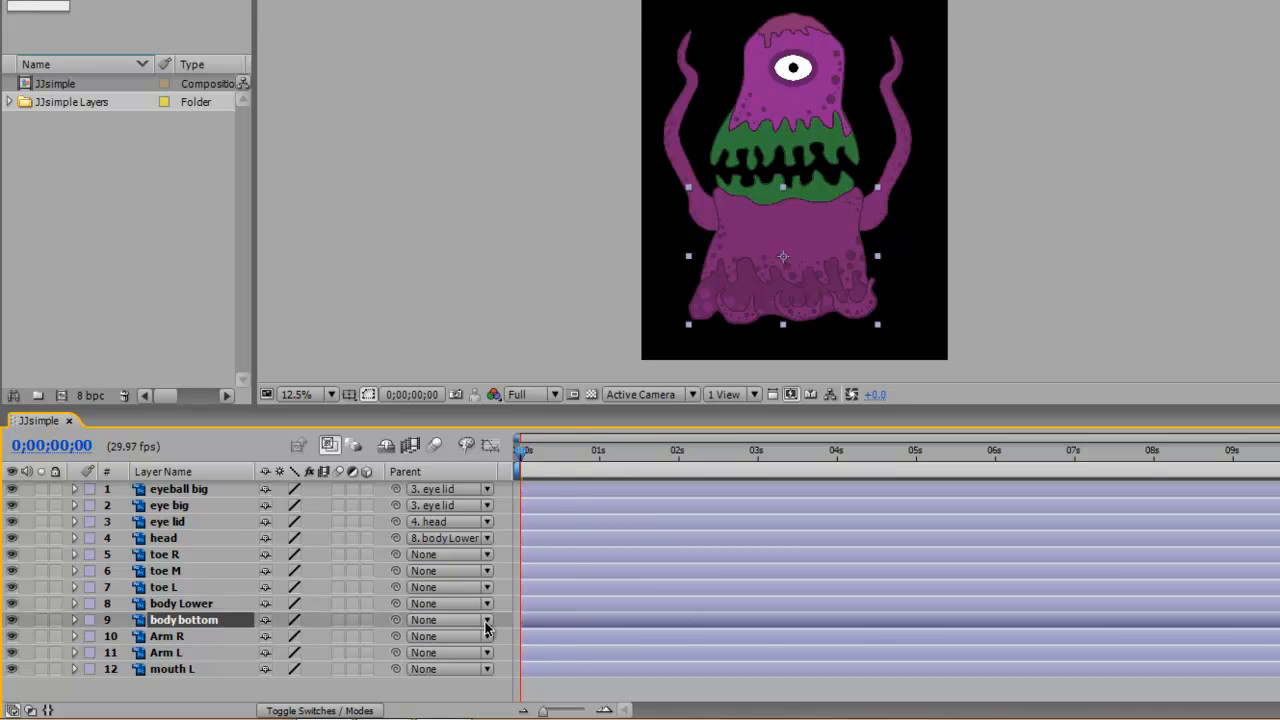
left_click(488, 620)
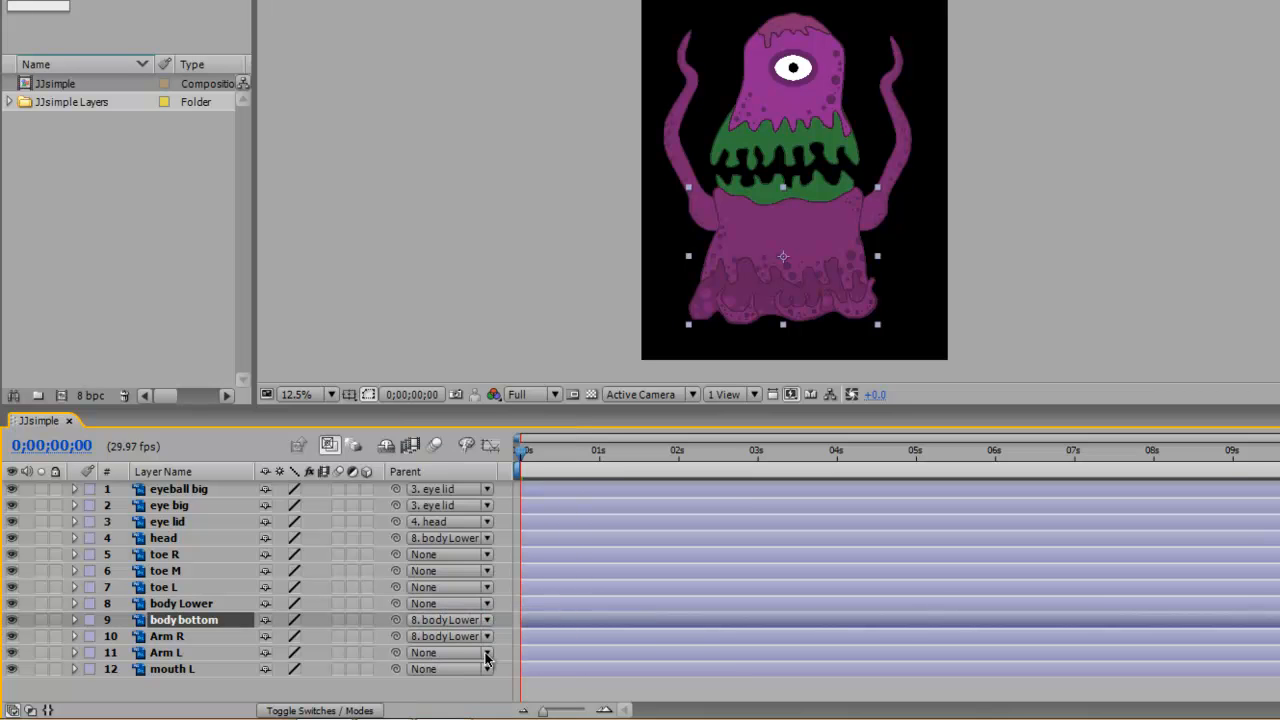
left_click(488, 652)
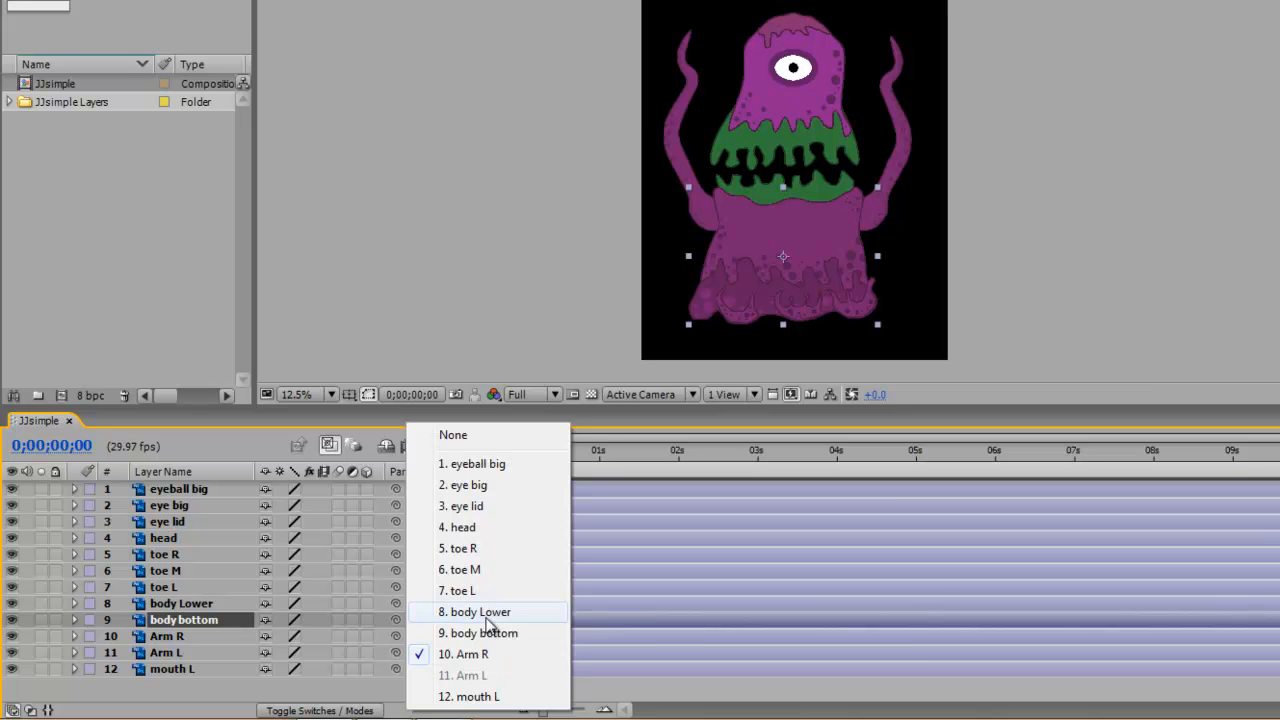
left_click(476, 612)
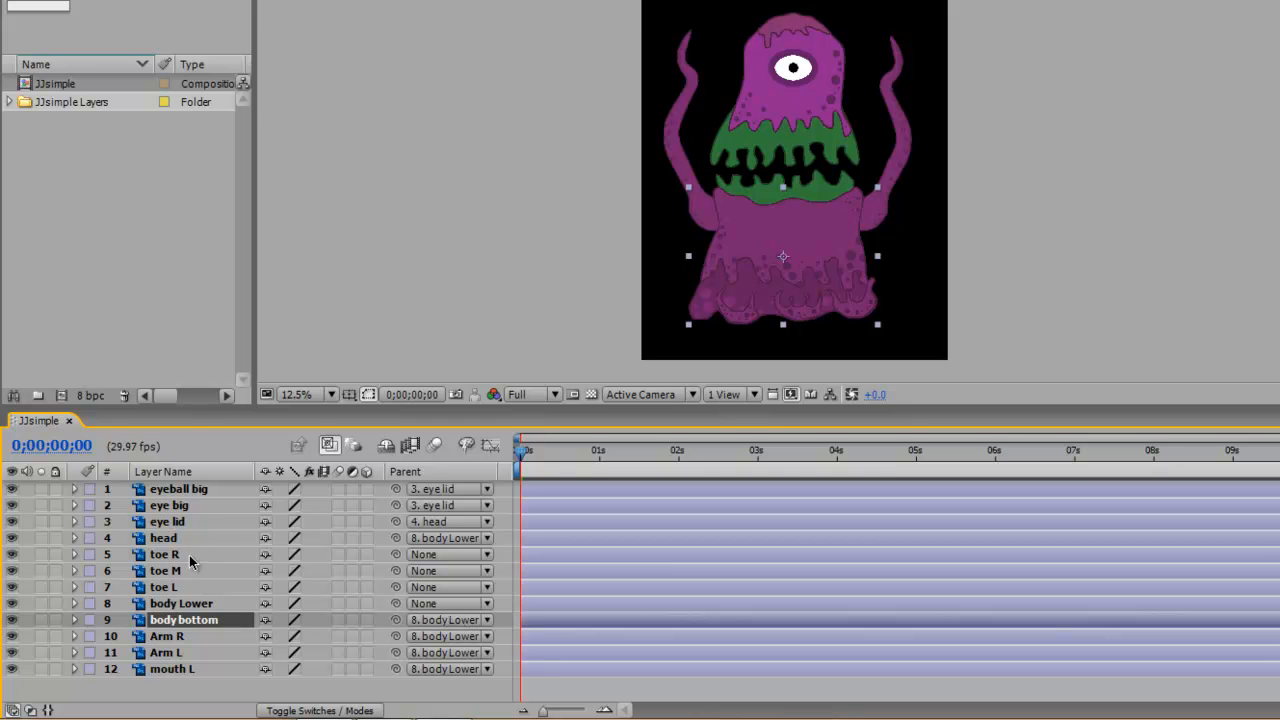
mouse_move(152, 564)
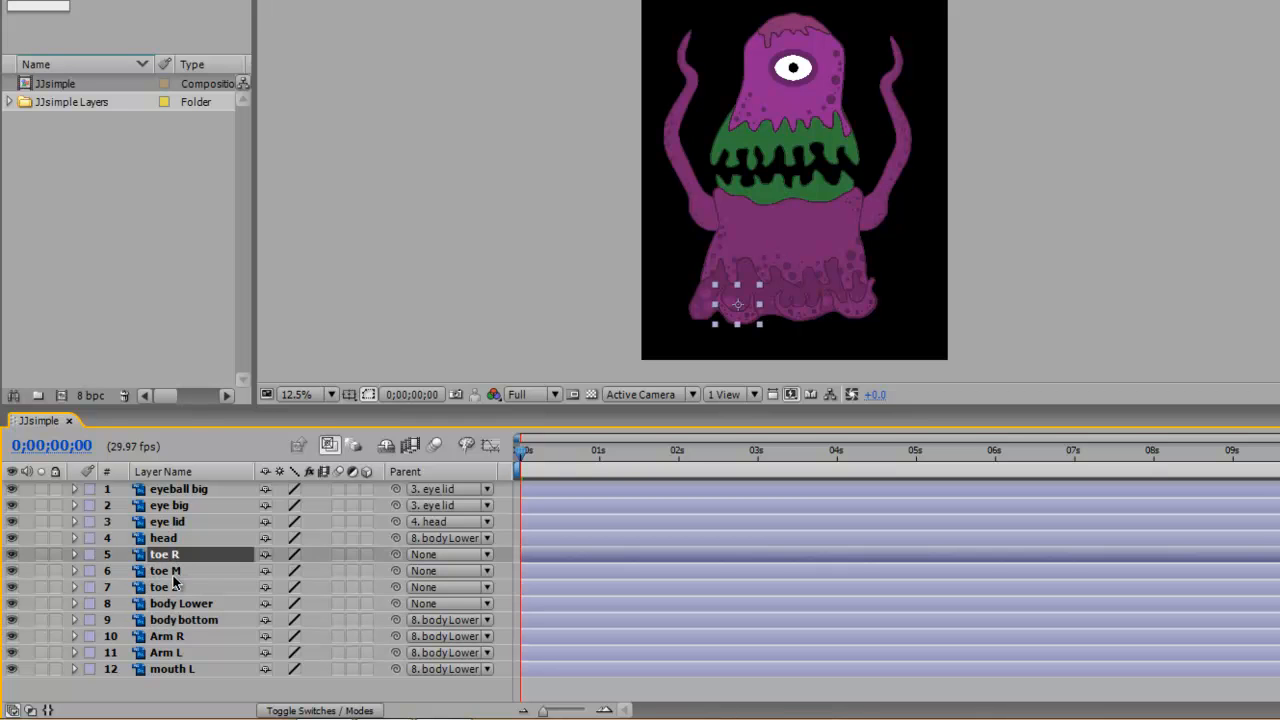
Pre-compose toe R, toe M and toe L into a new composition named 'toes' and open it.
left_click(164, 570)
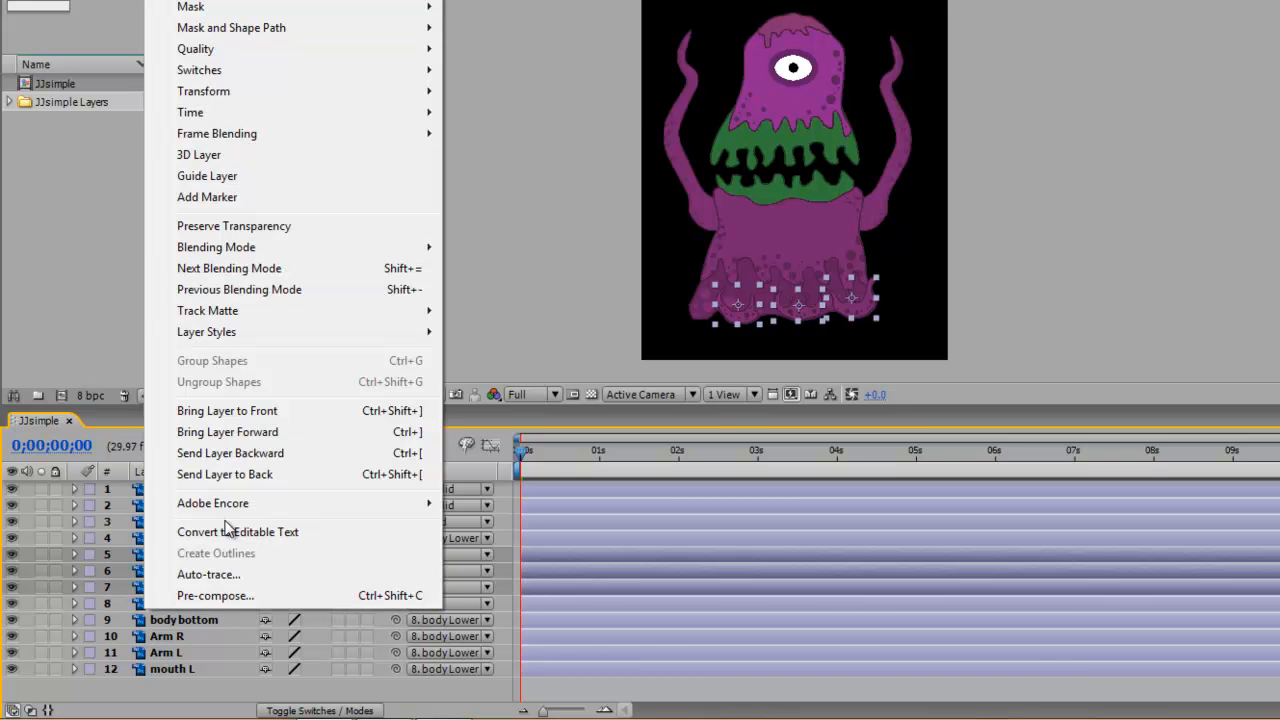
left_click(216, 596)
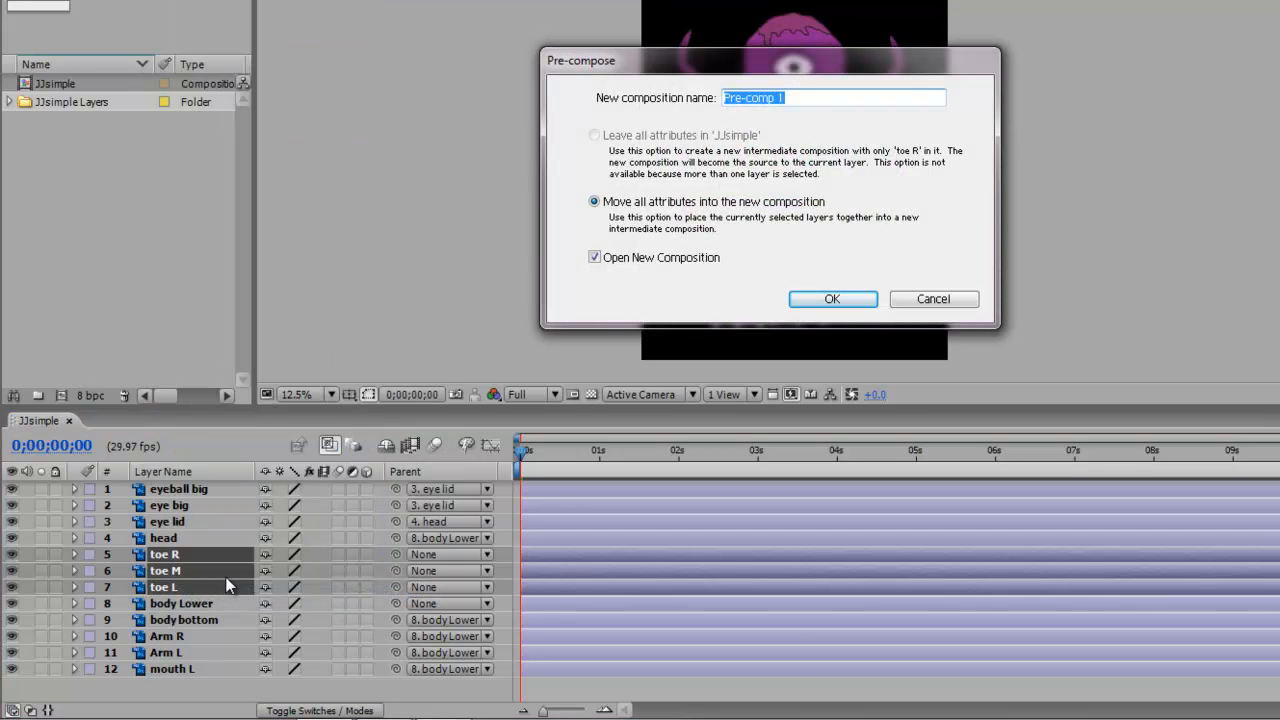
type("to")
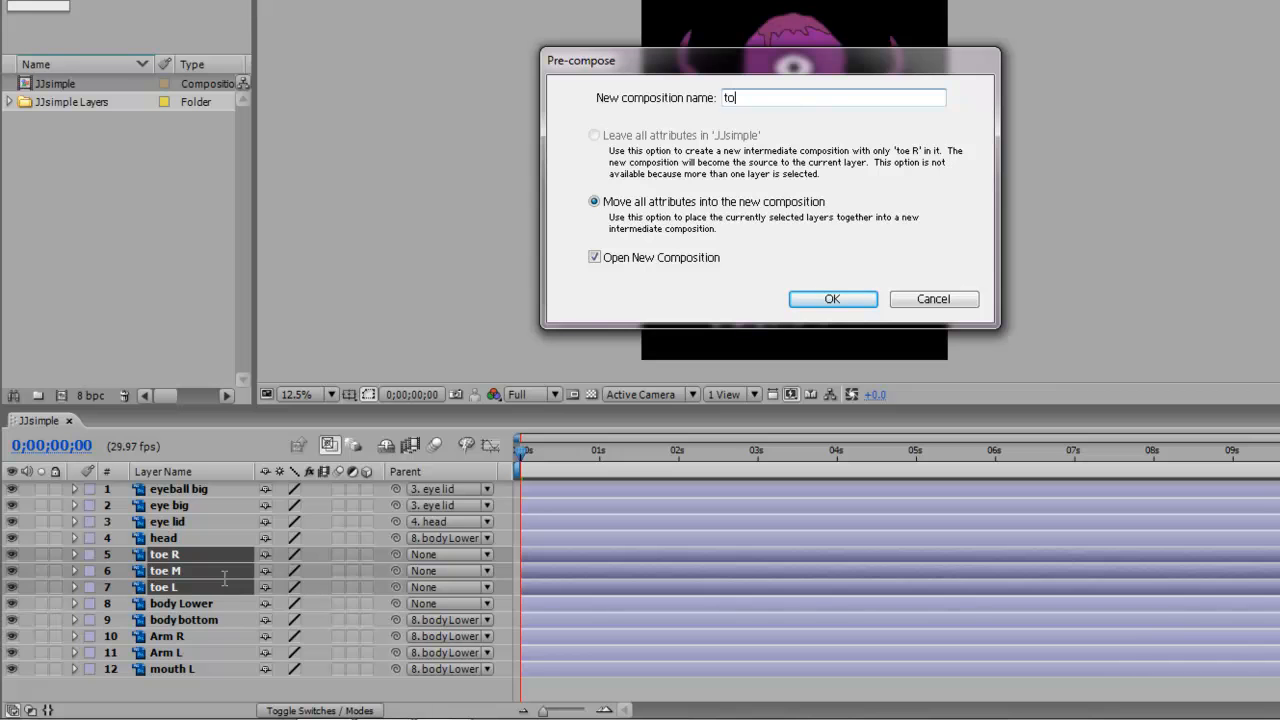
left_click(832, 300)
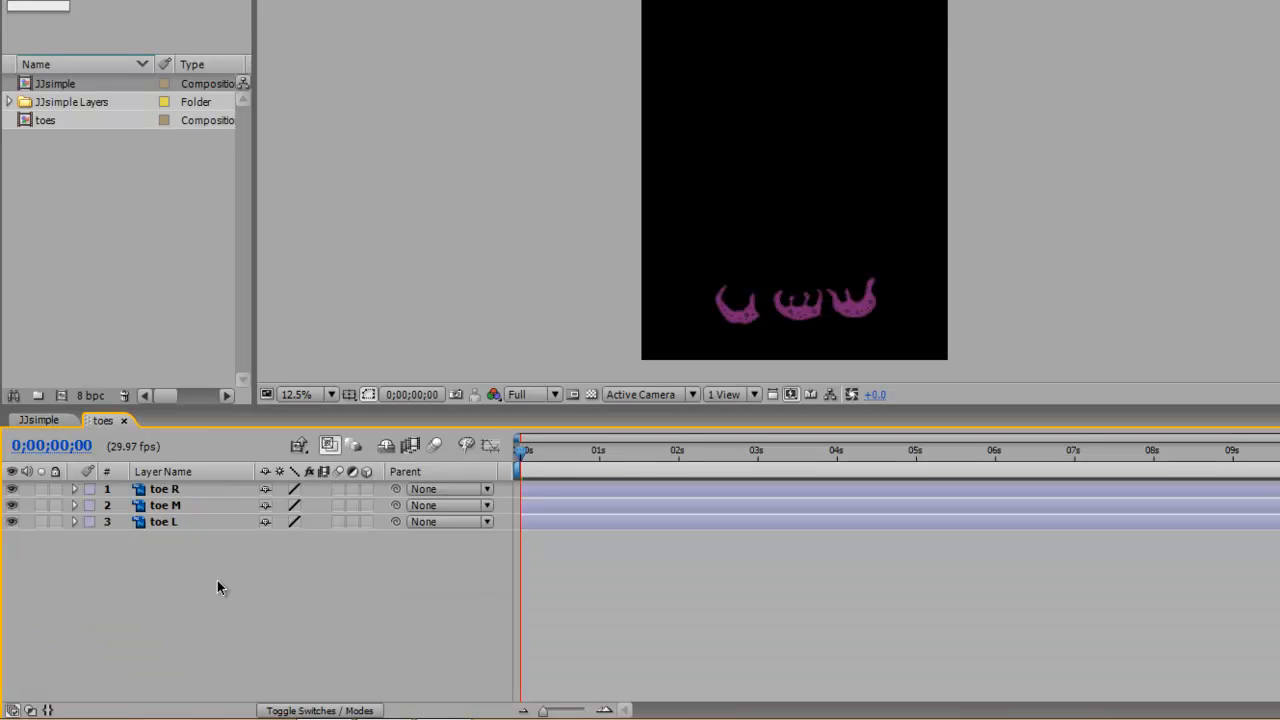
mouse_move(212, 592)
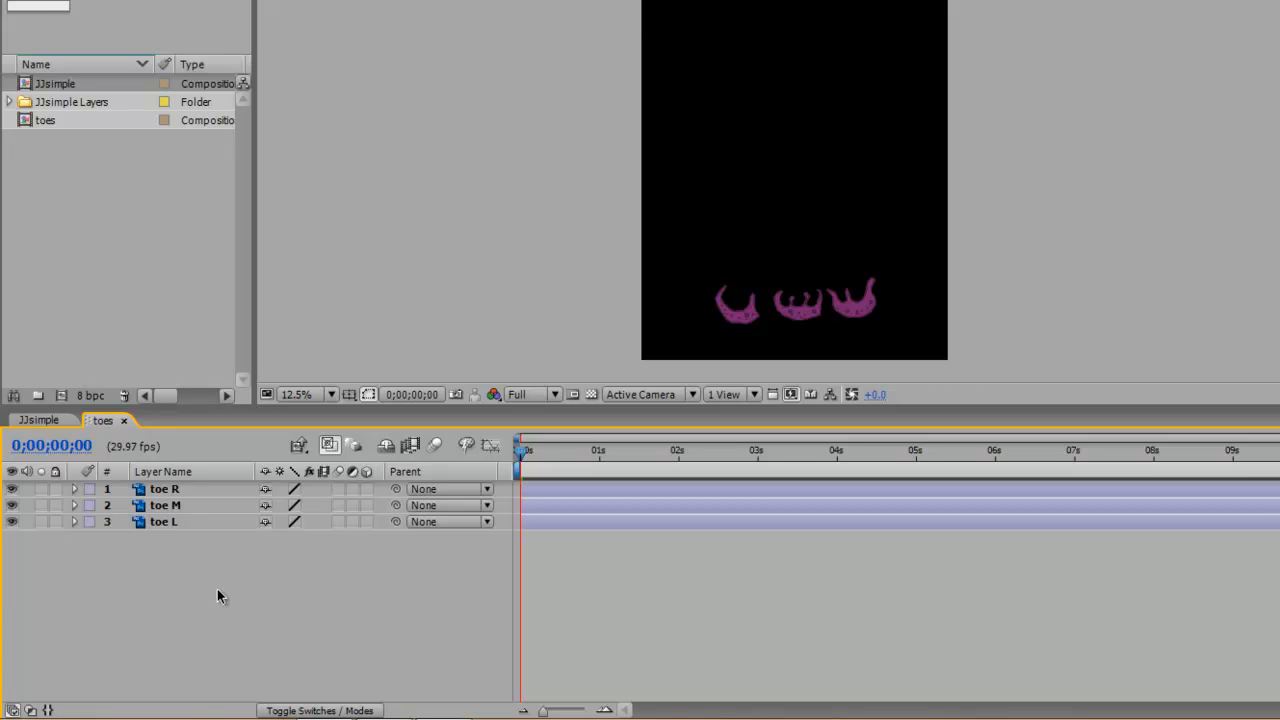
mouse_move(222, 592)
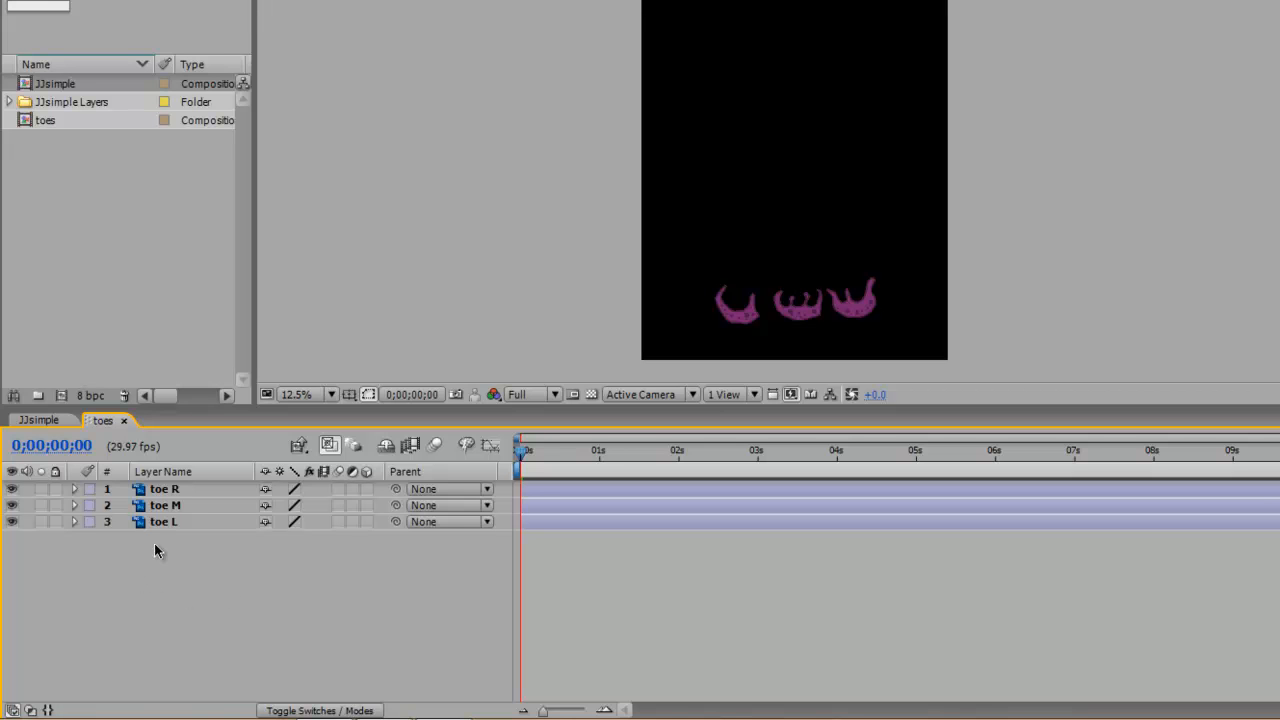
mouse_move(172, 496)
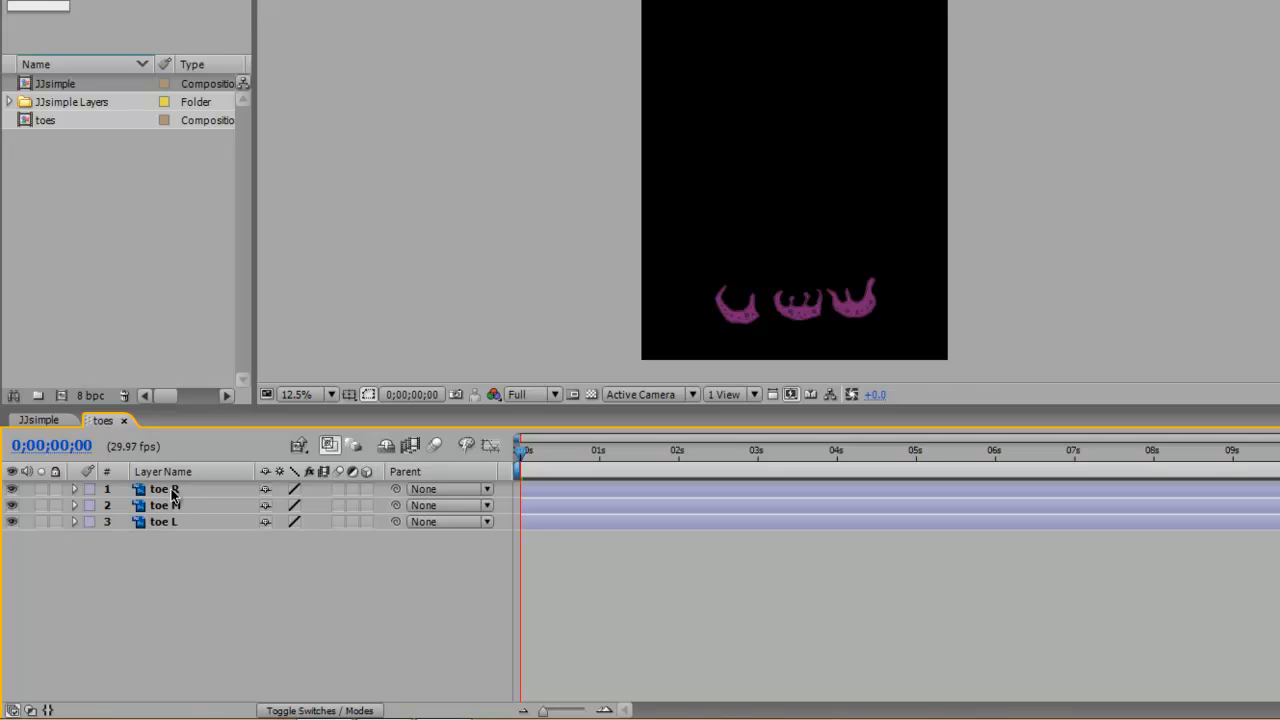
left_click(164, 488)
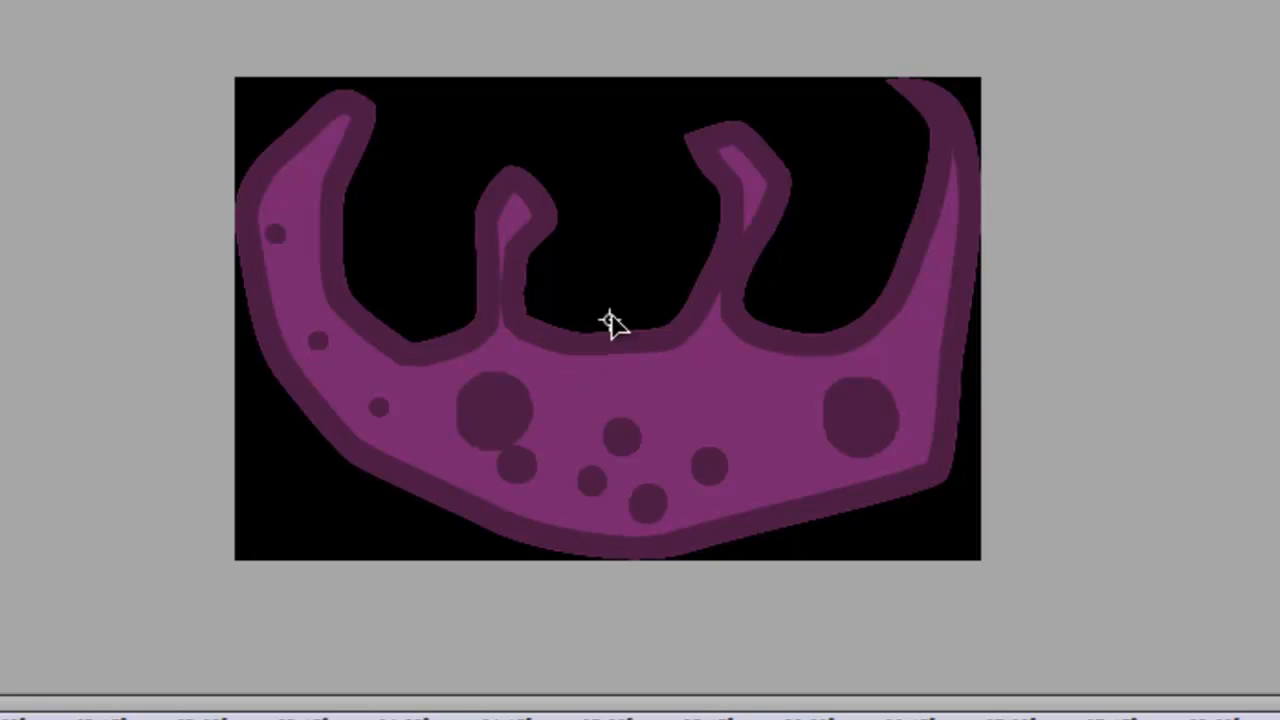
mouse_move(622, 550)
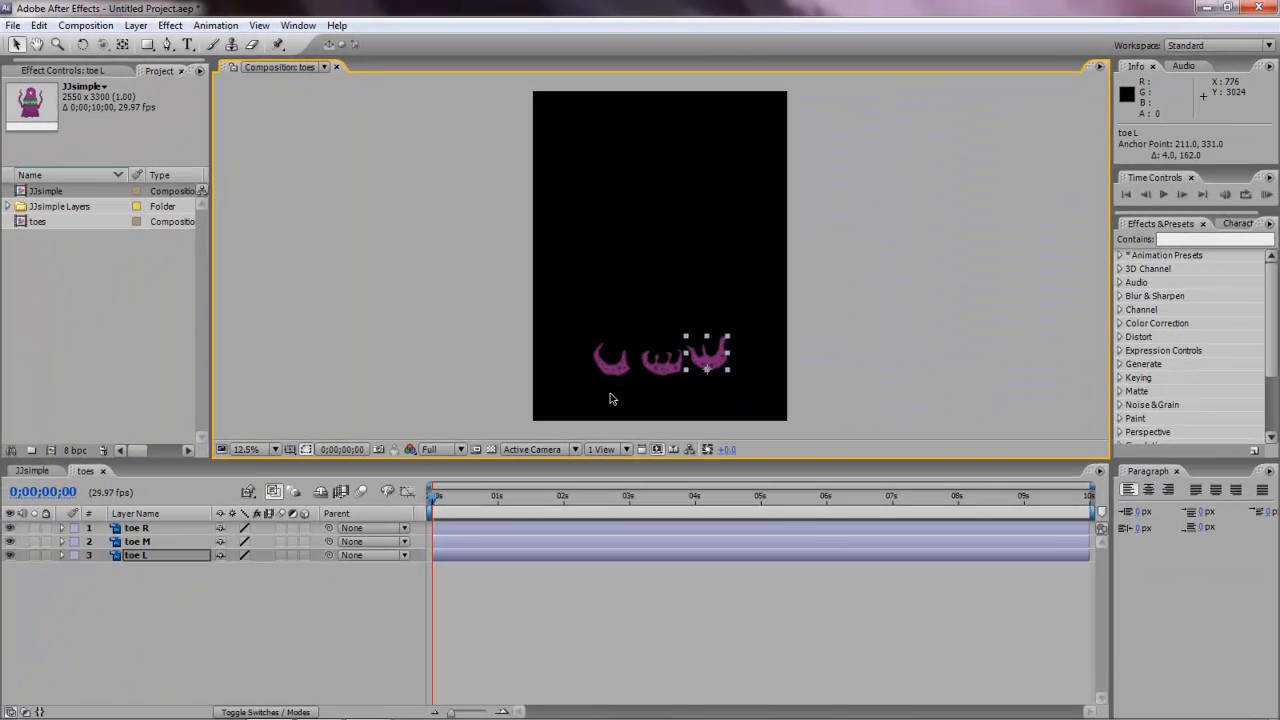
mouse_move(600, 400)
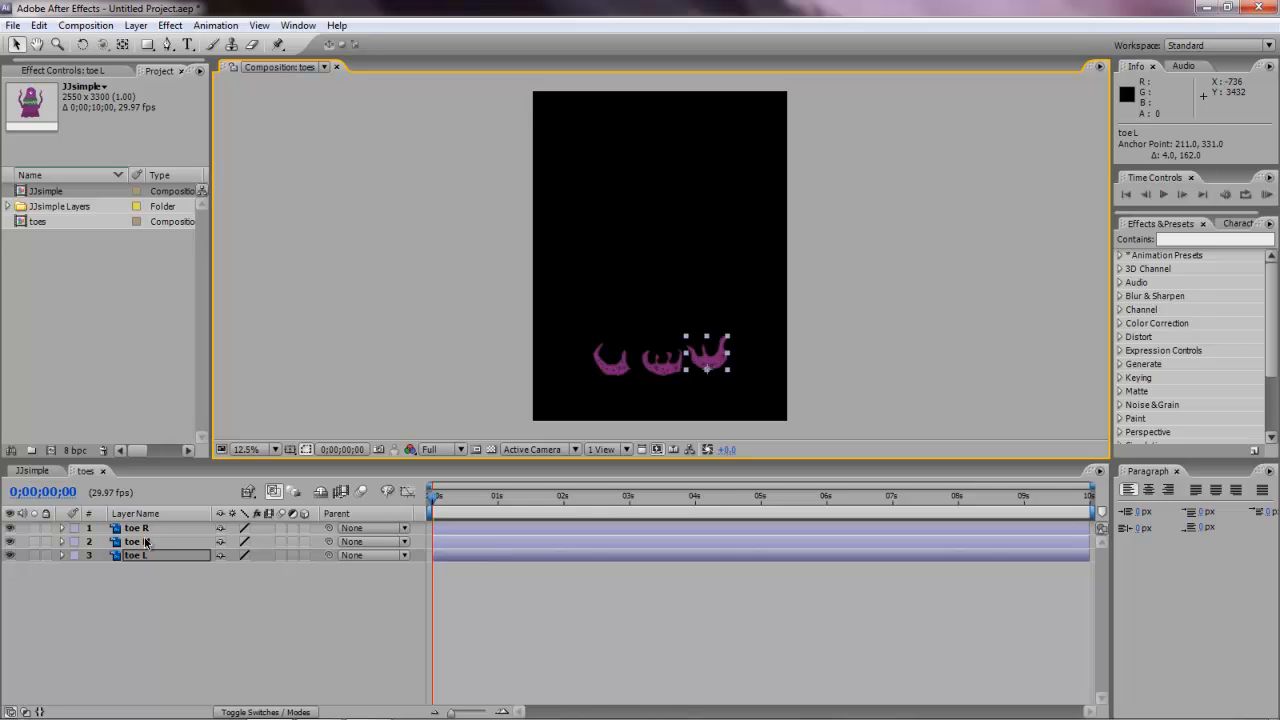
Keyframe Rotation on the right and middle toes at successive times so they tilt back and forth.
left_click(136, 528)
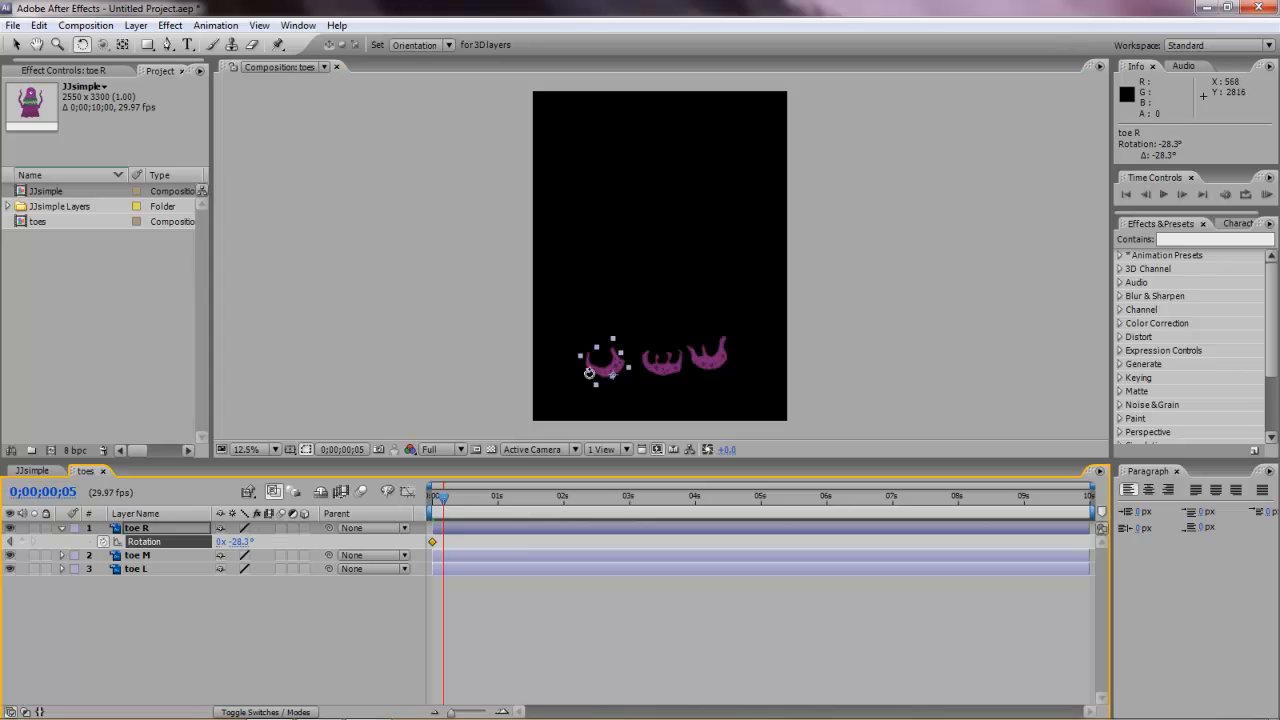
left_click_drag(616, 356, 624, 364)
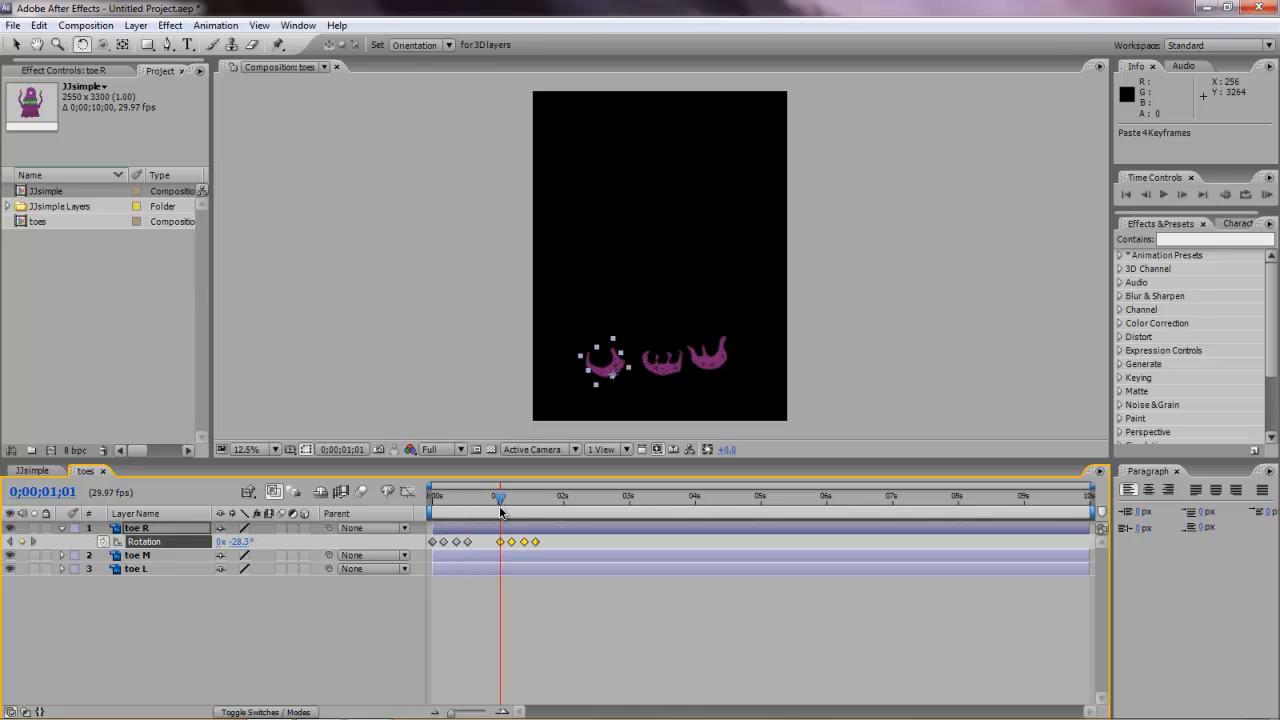
left_click_drag(500, 496, 548, 496)
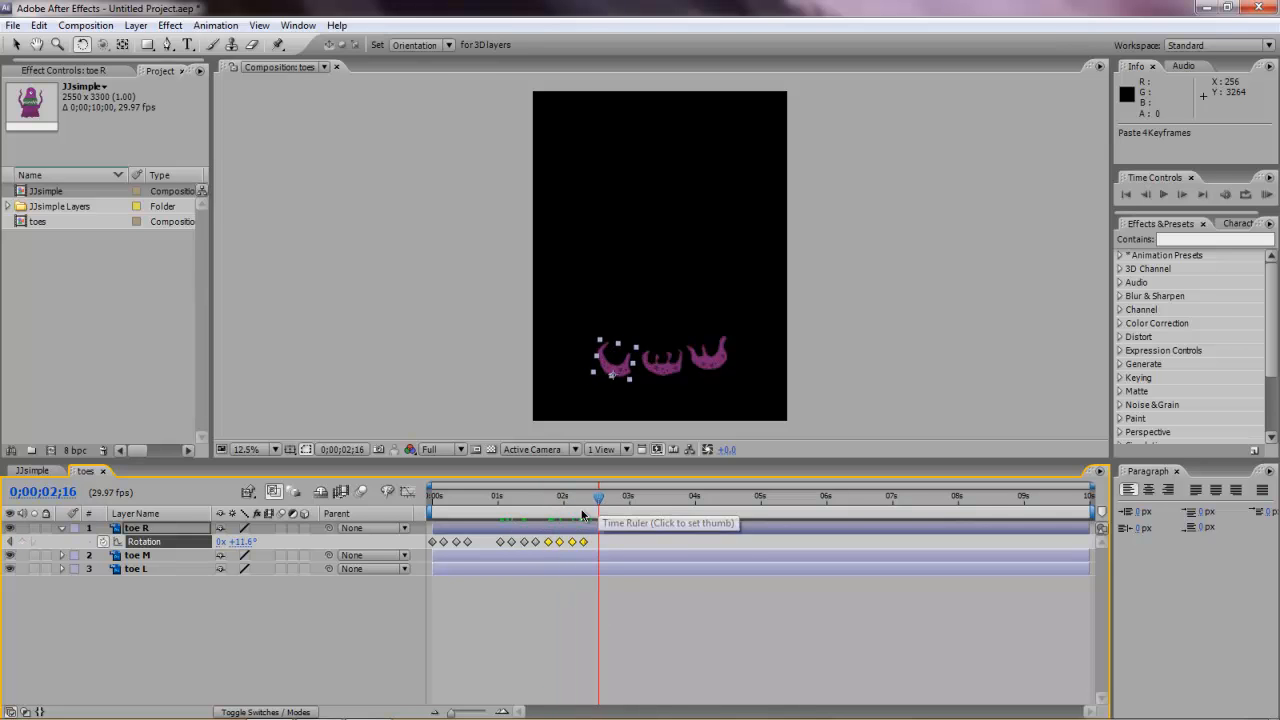
left_click(136, 556)
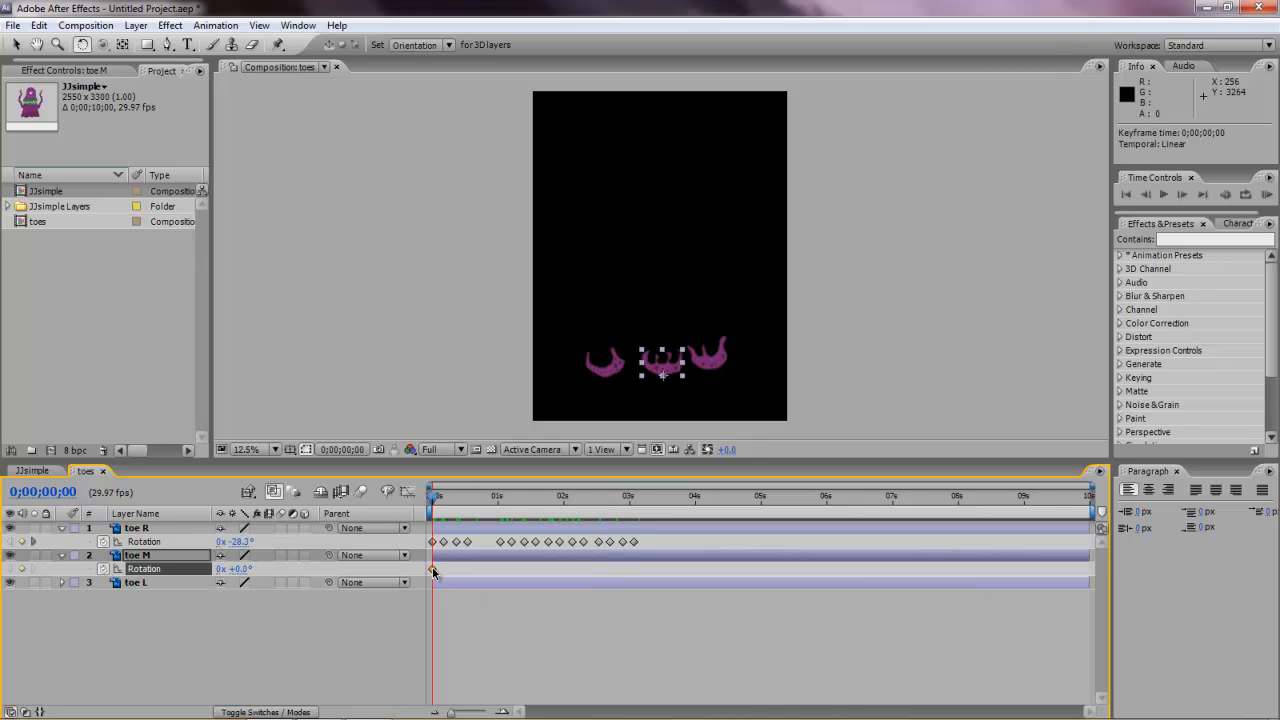
left_click_drag(432, 496, 452, 496)
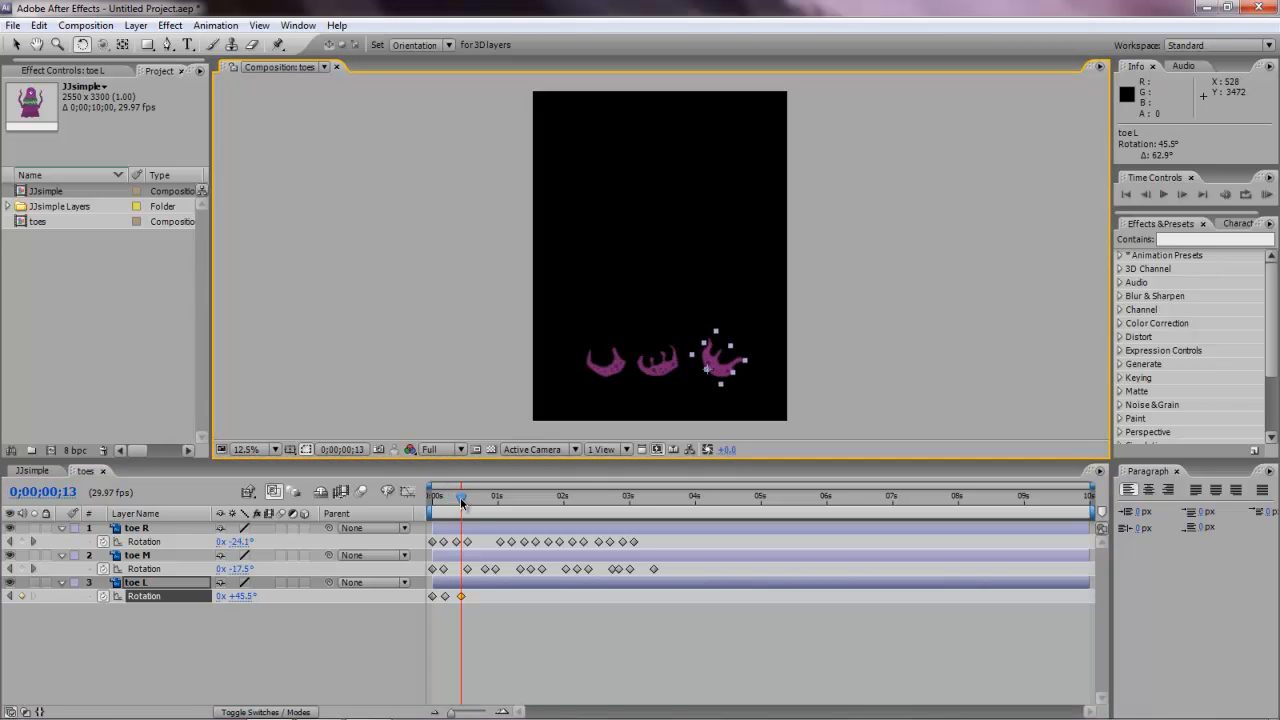
left_click(472, 496)
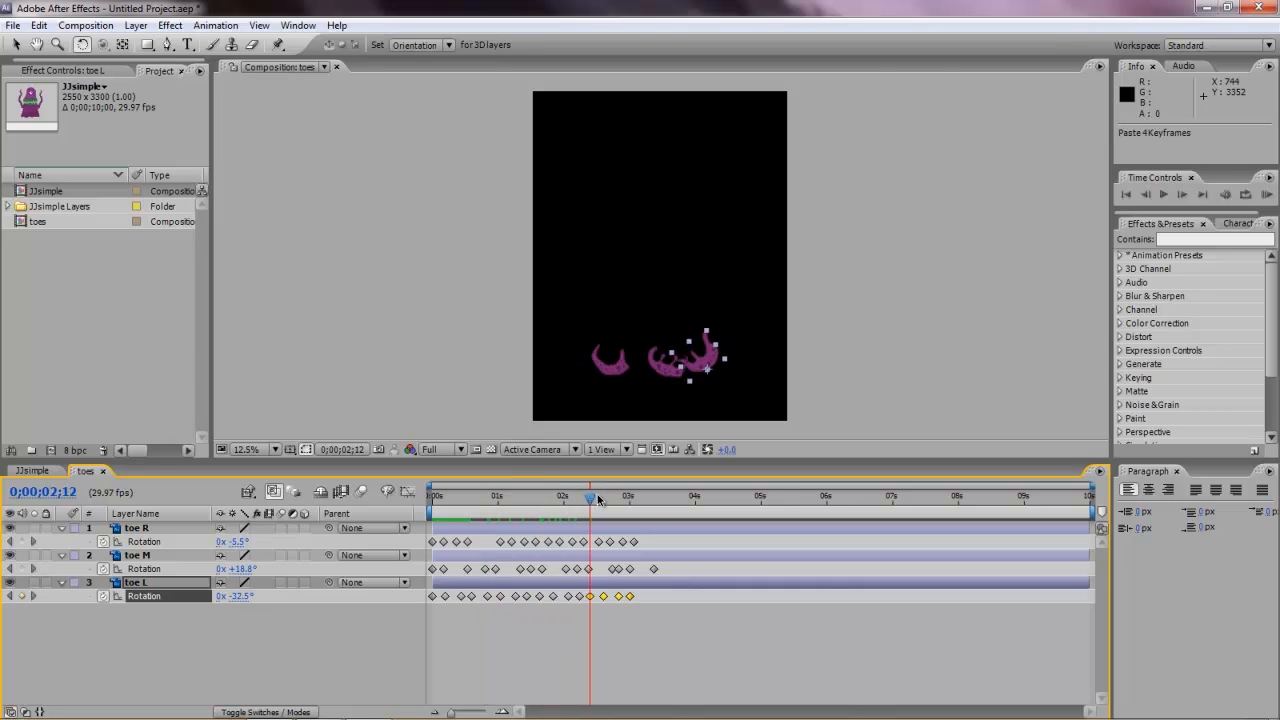
mouse_move(596, 498)
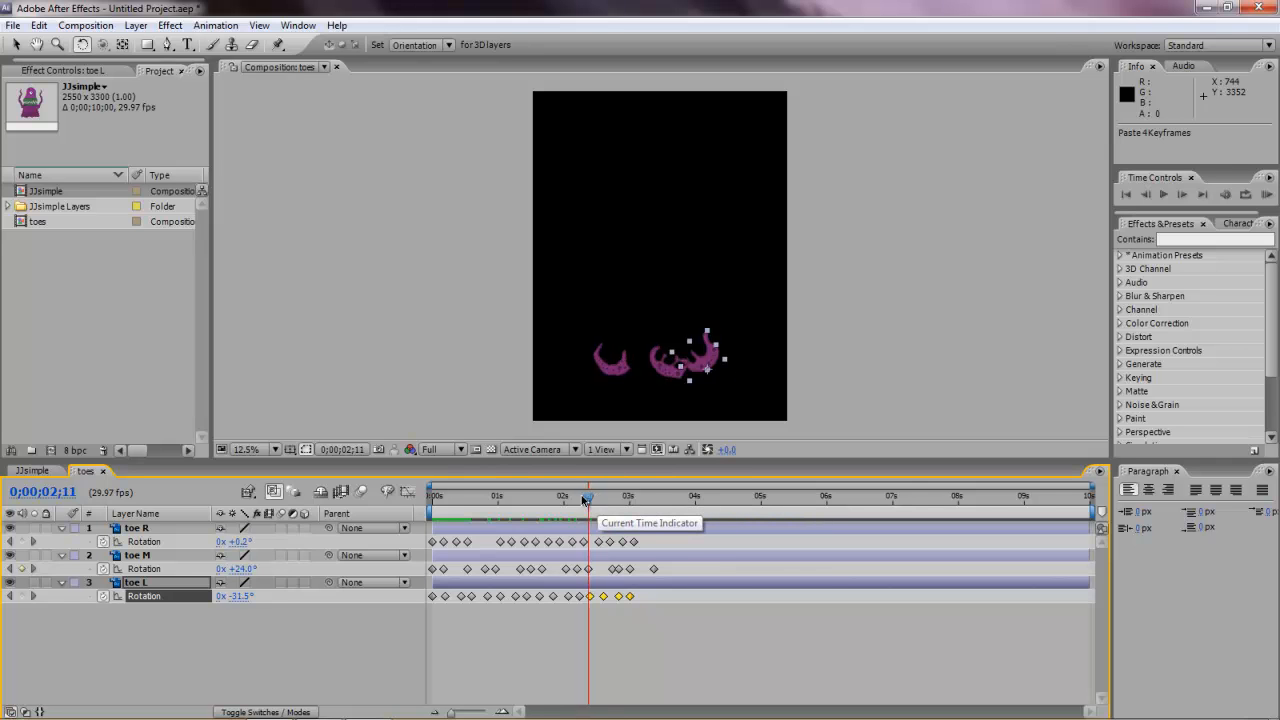
RAM preview the toe wiggle from the start, then return to the main monster composition.
left_click(432, 496)
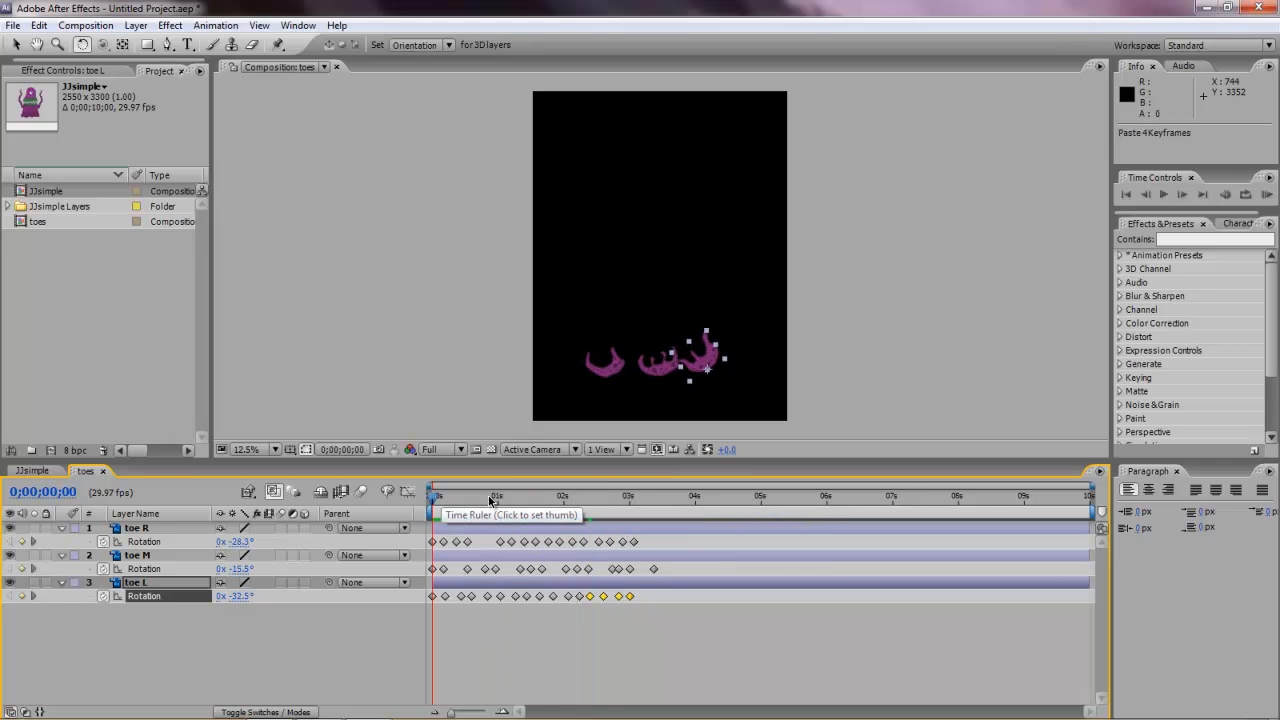
left_click(1146, 194)
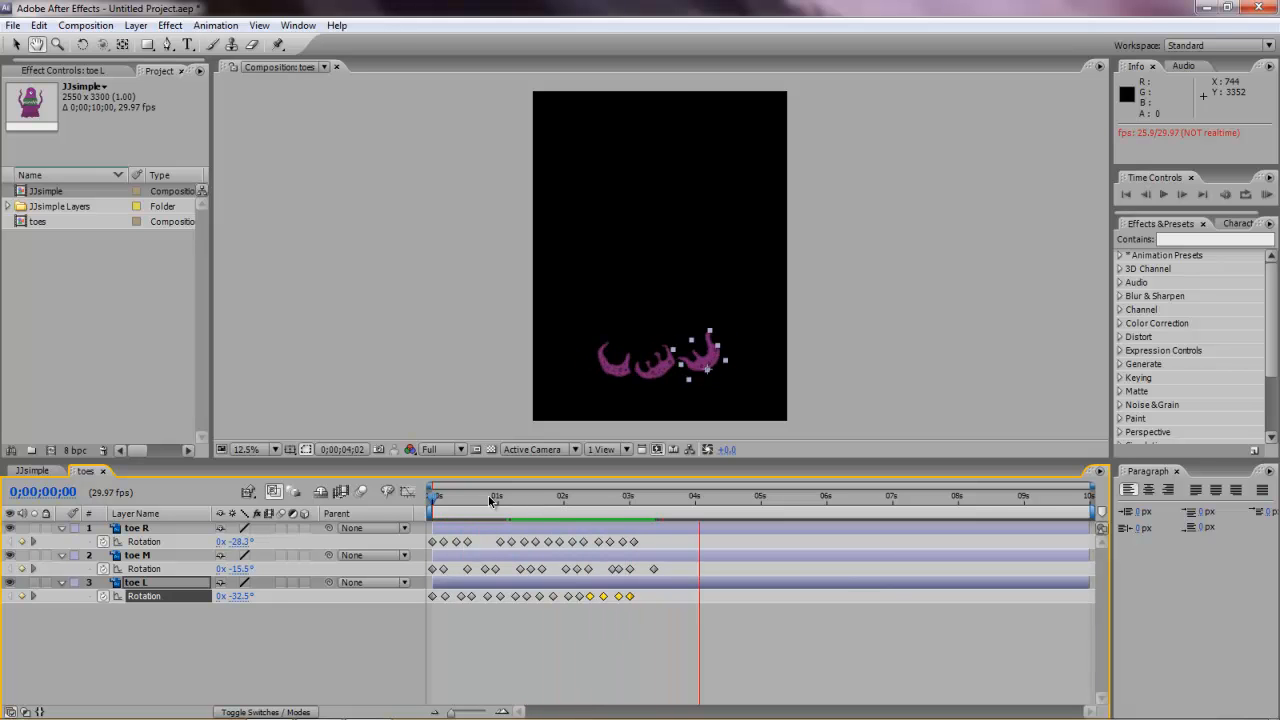
left_click(776, 496)
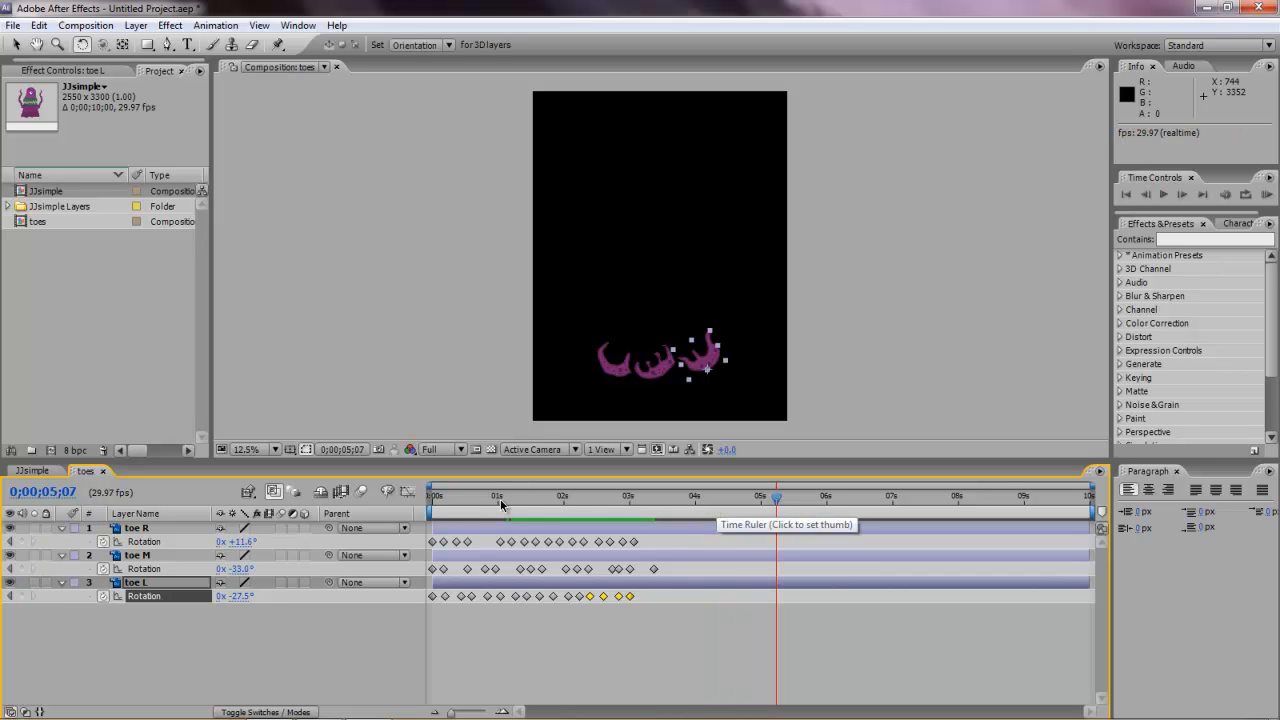
left_click(30, 470)
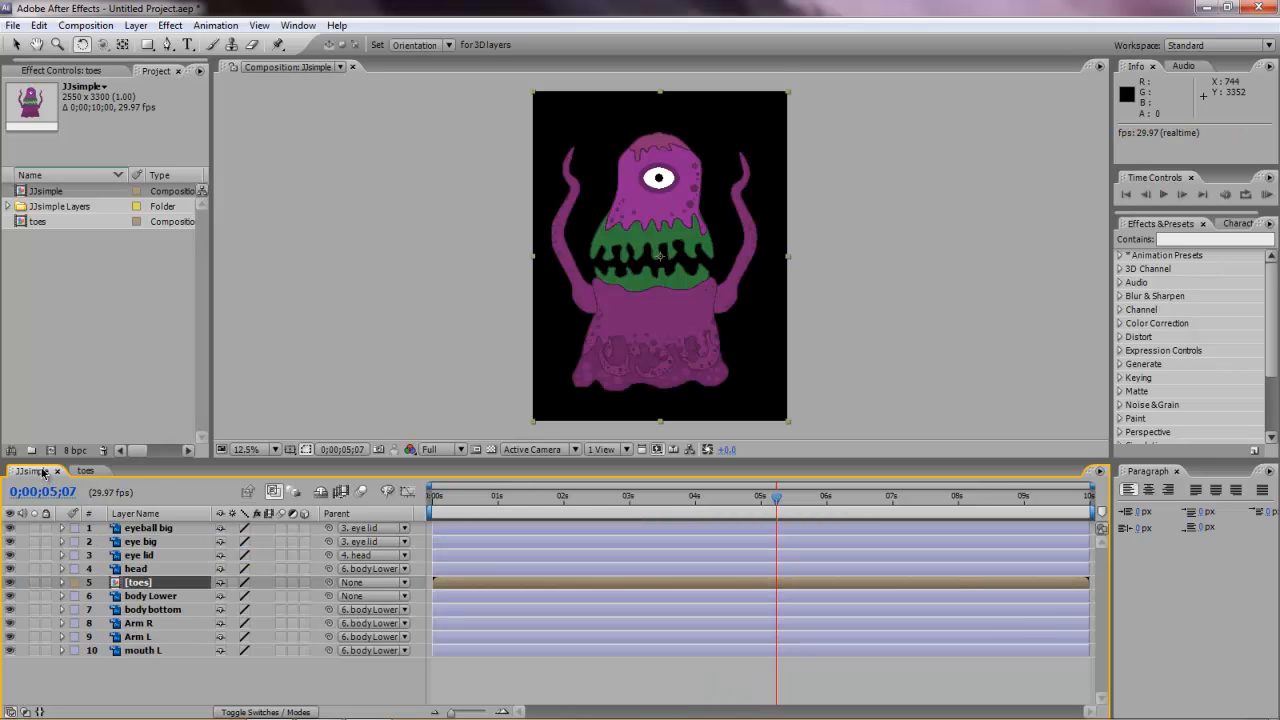
mouse_move(450, 248)
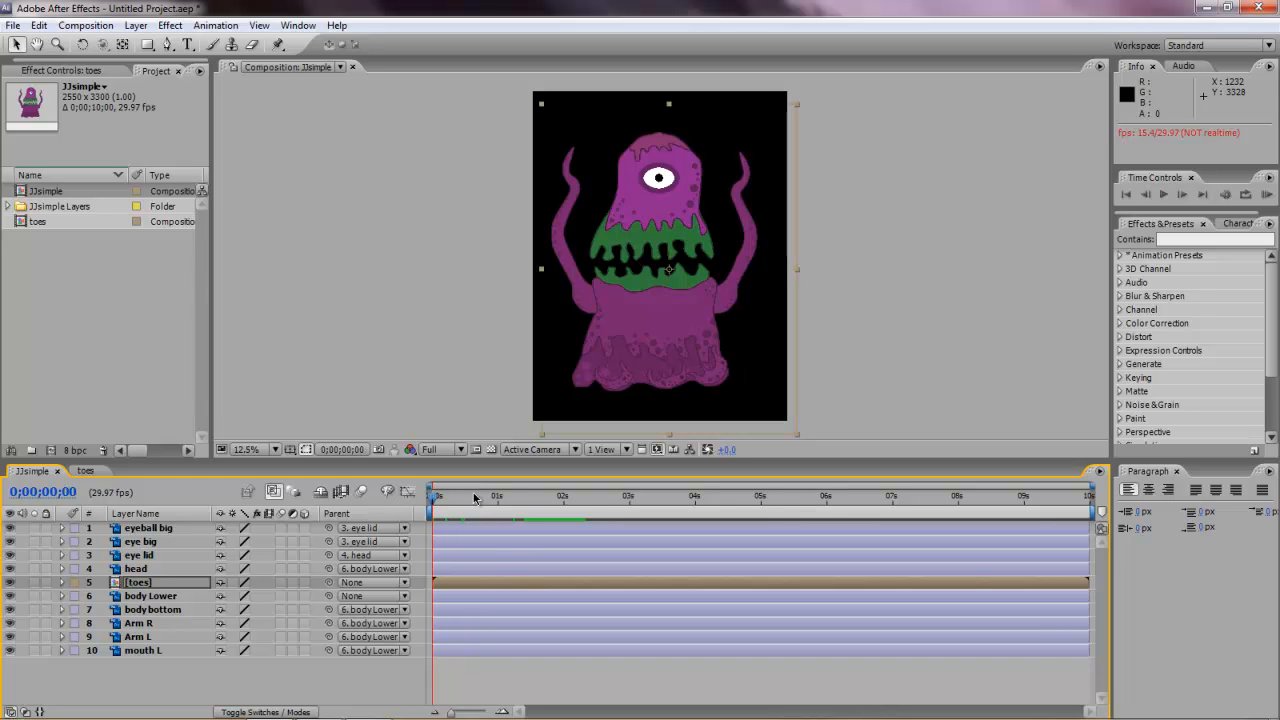
mouse_move(476, 496)
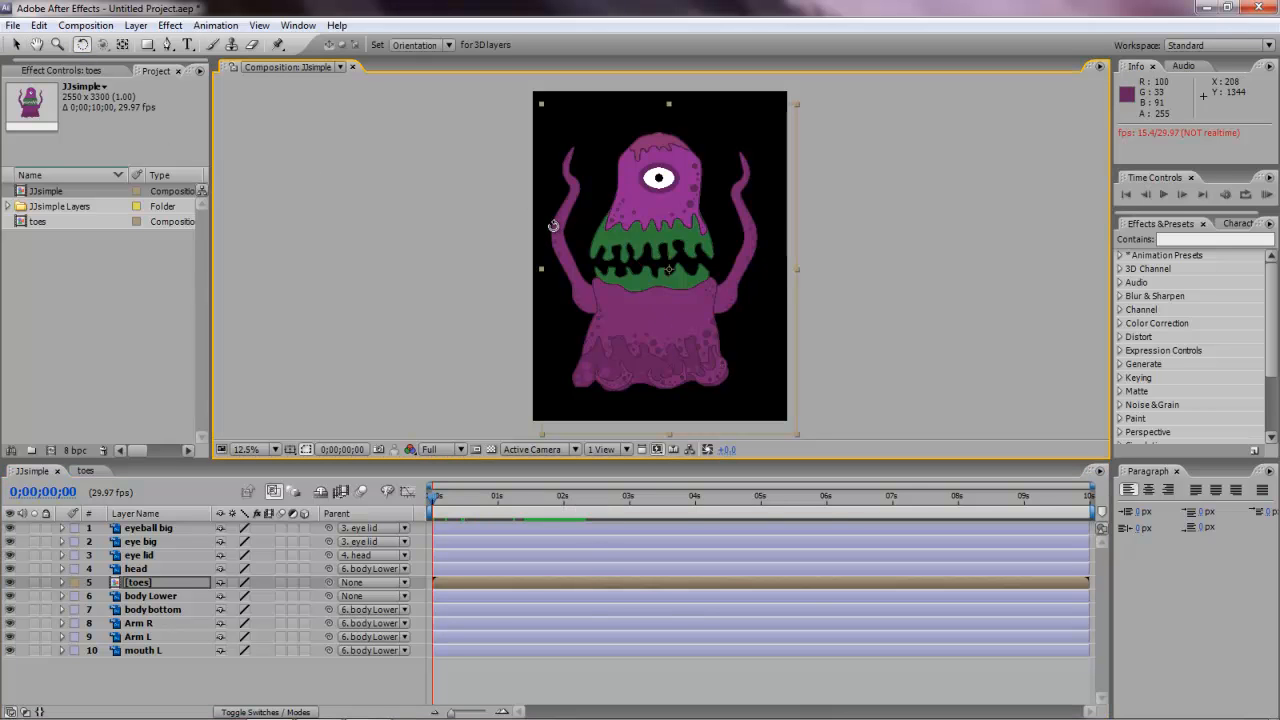
left_click(138, 624)
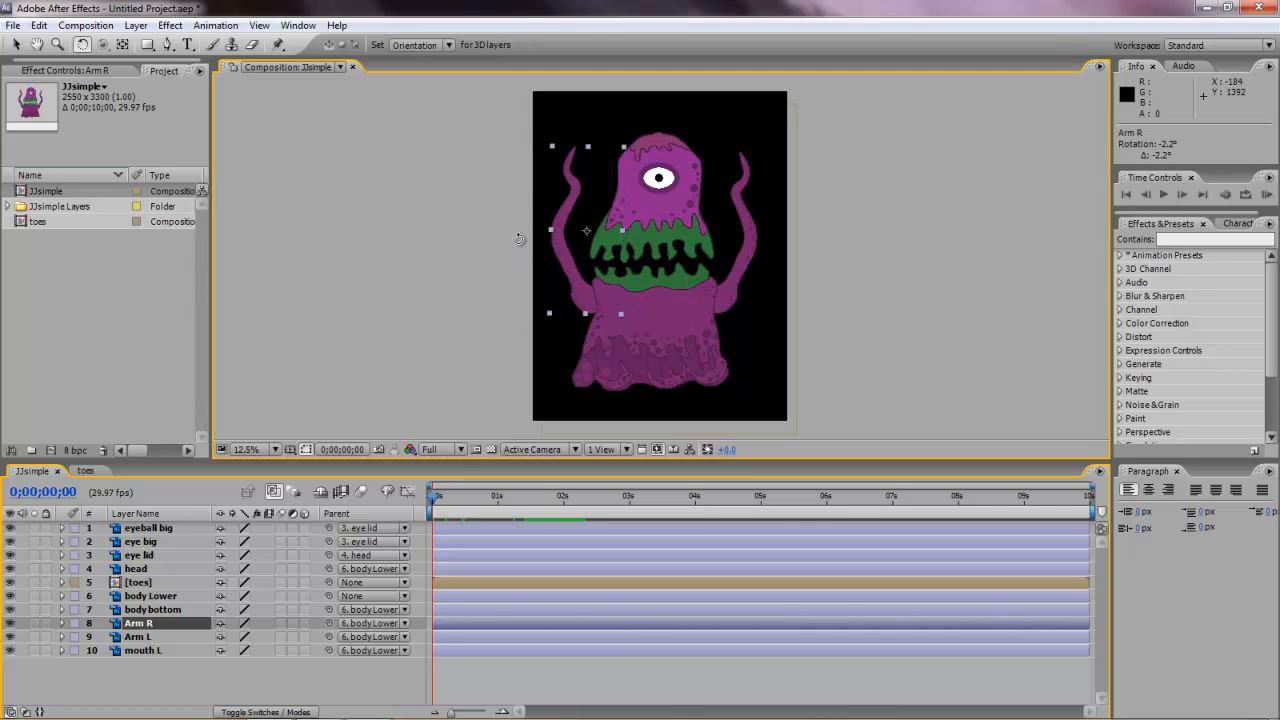
double_click(138, 624)
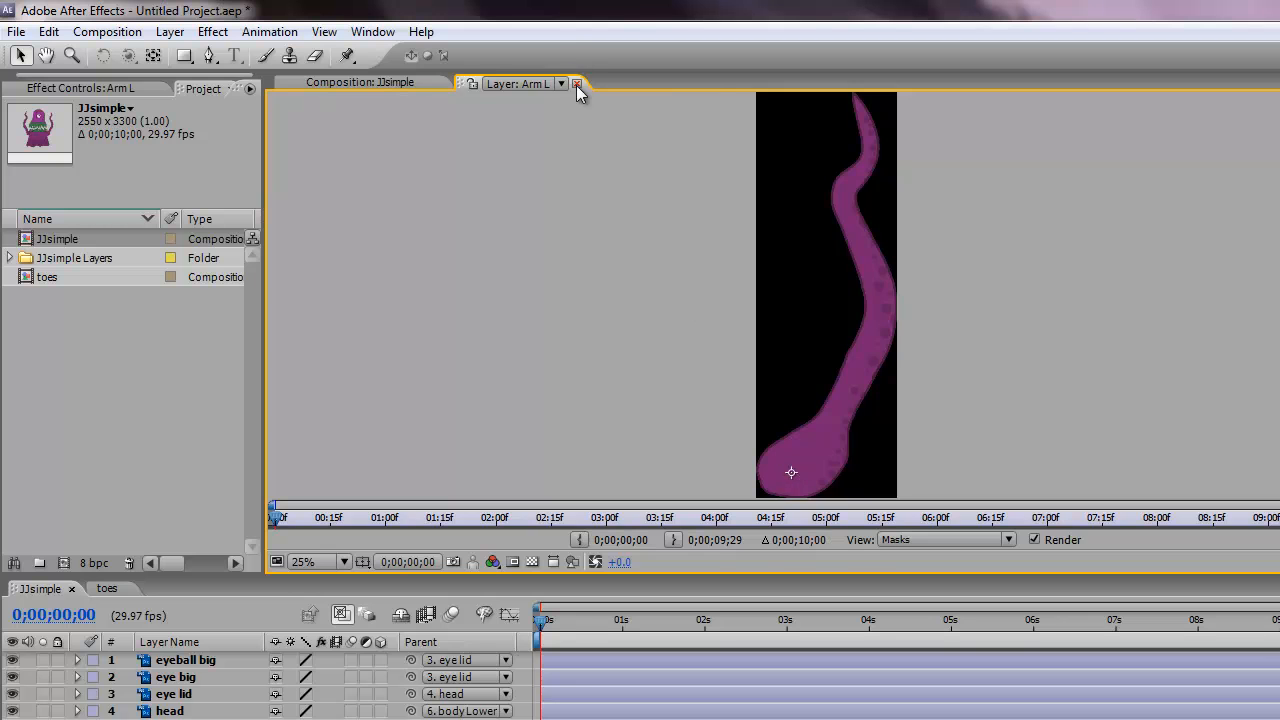
left_click(576, 84)
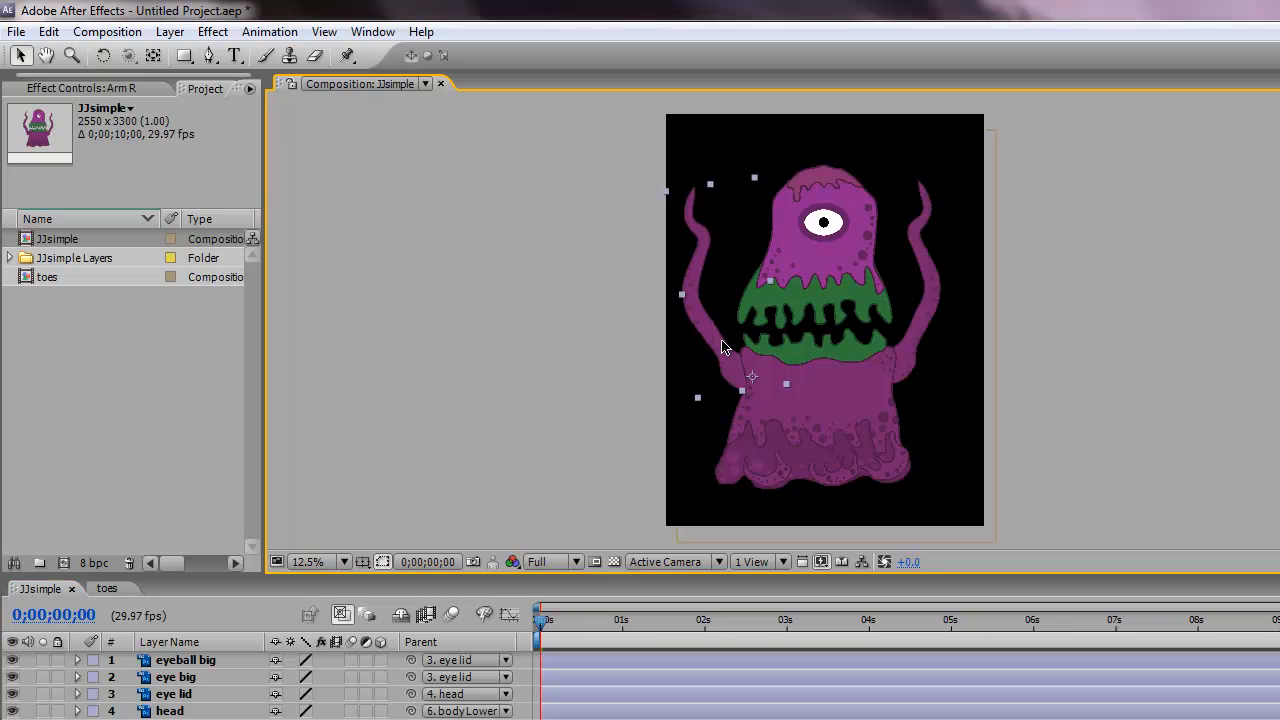
mouse_move(688, 348)
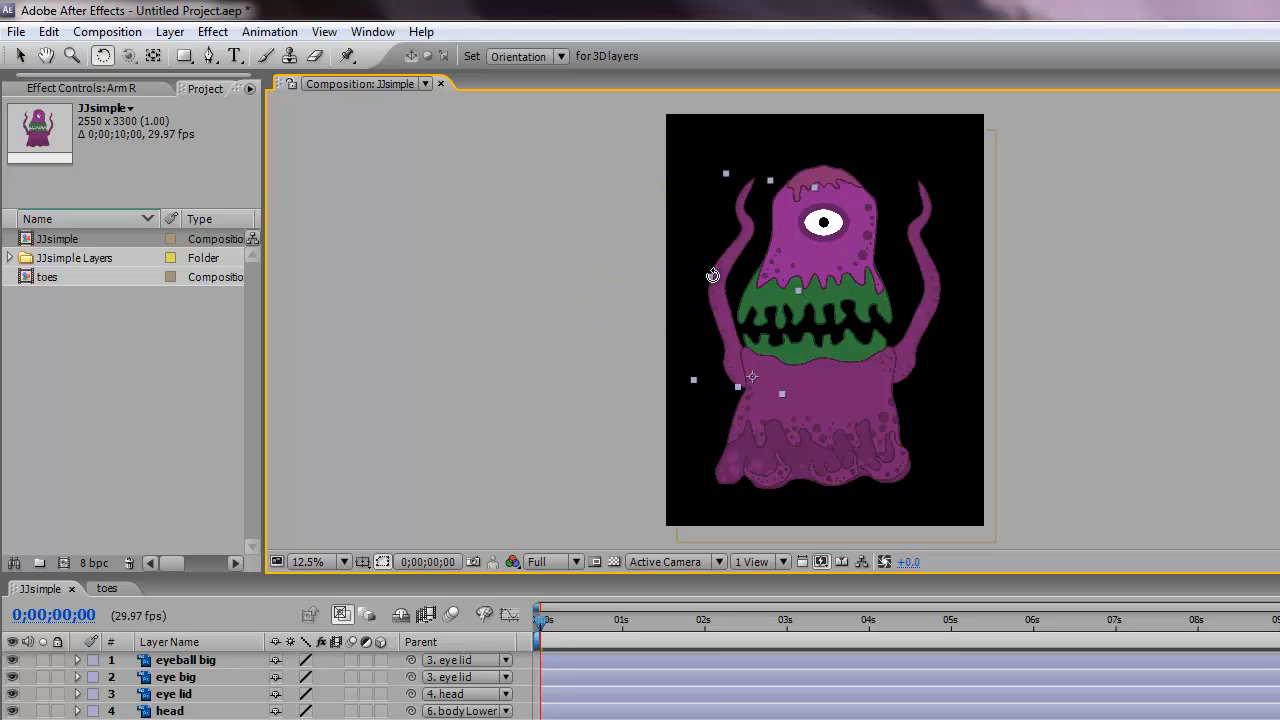
left_click_drag(712, 276, 710, 328)
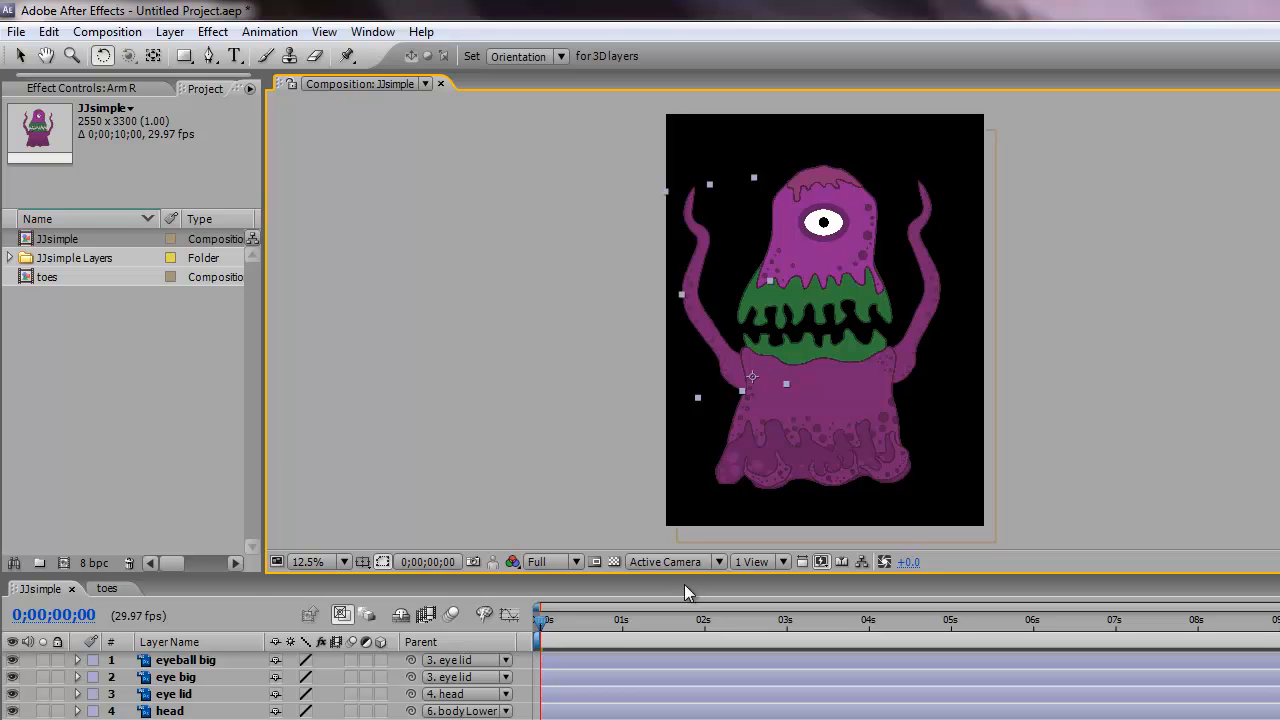
mouse_move(688, 592)
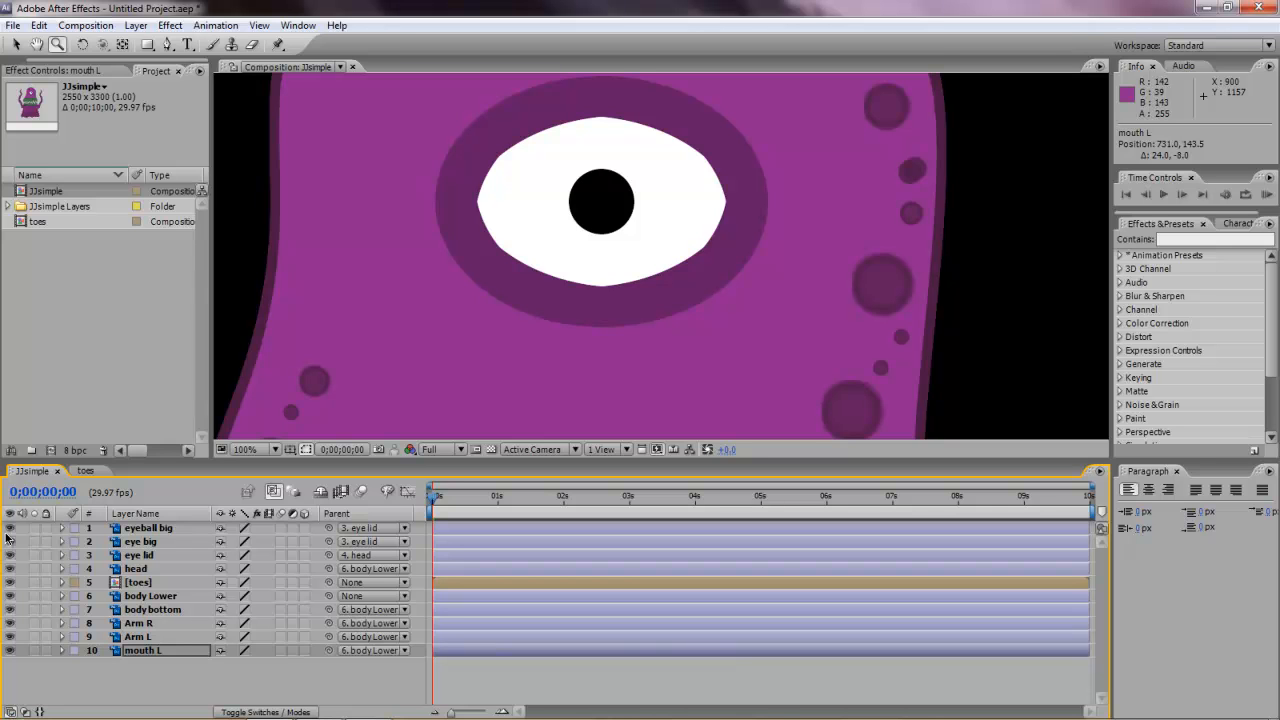
mouse_move(172, 542)
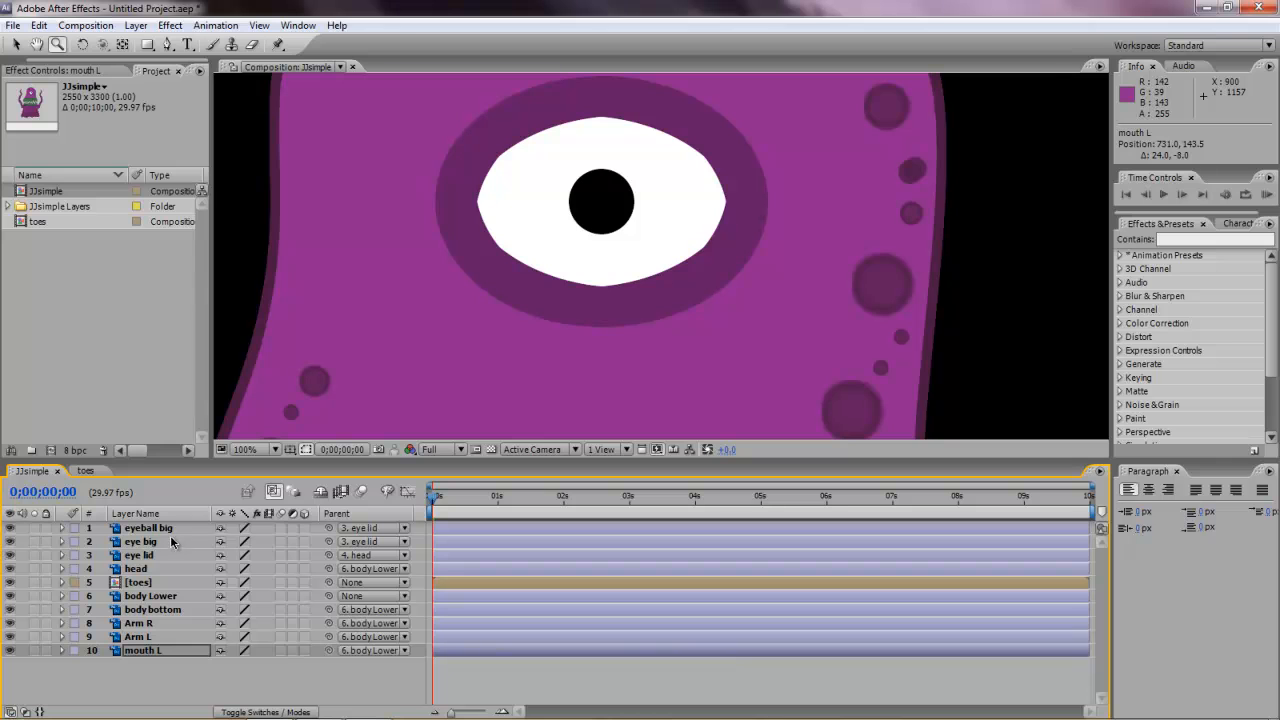
mouse_move(168, 530)
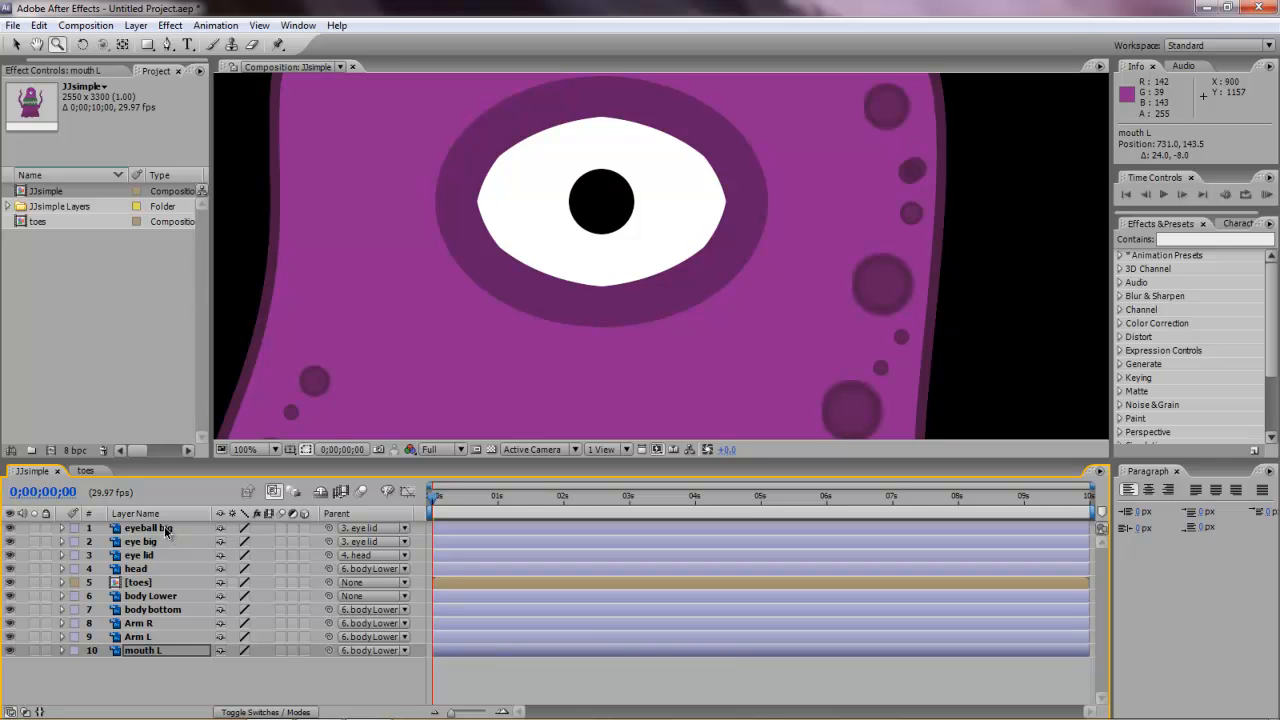
mouse_move(144, 568)
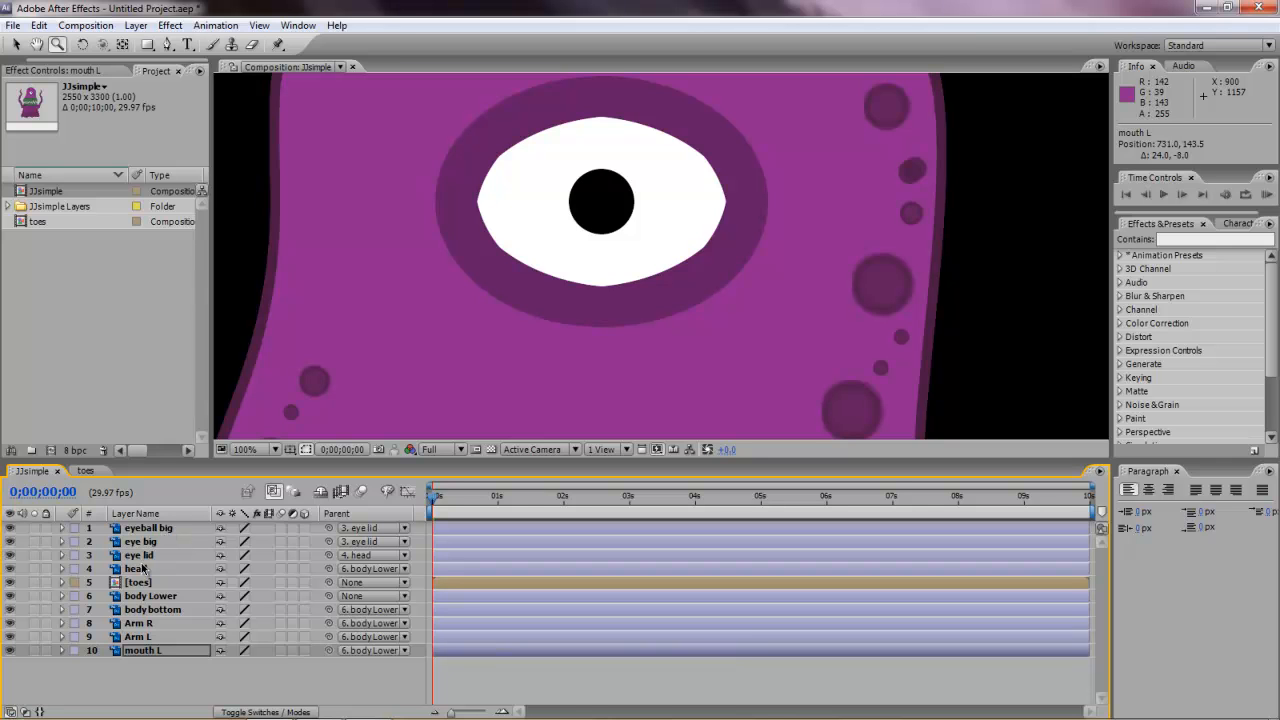
Drag the eye lid layer to the top of the layer stack.
left_click(138, 556)
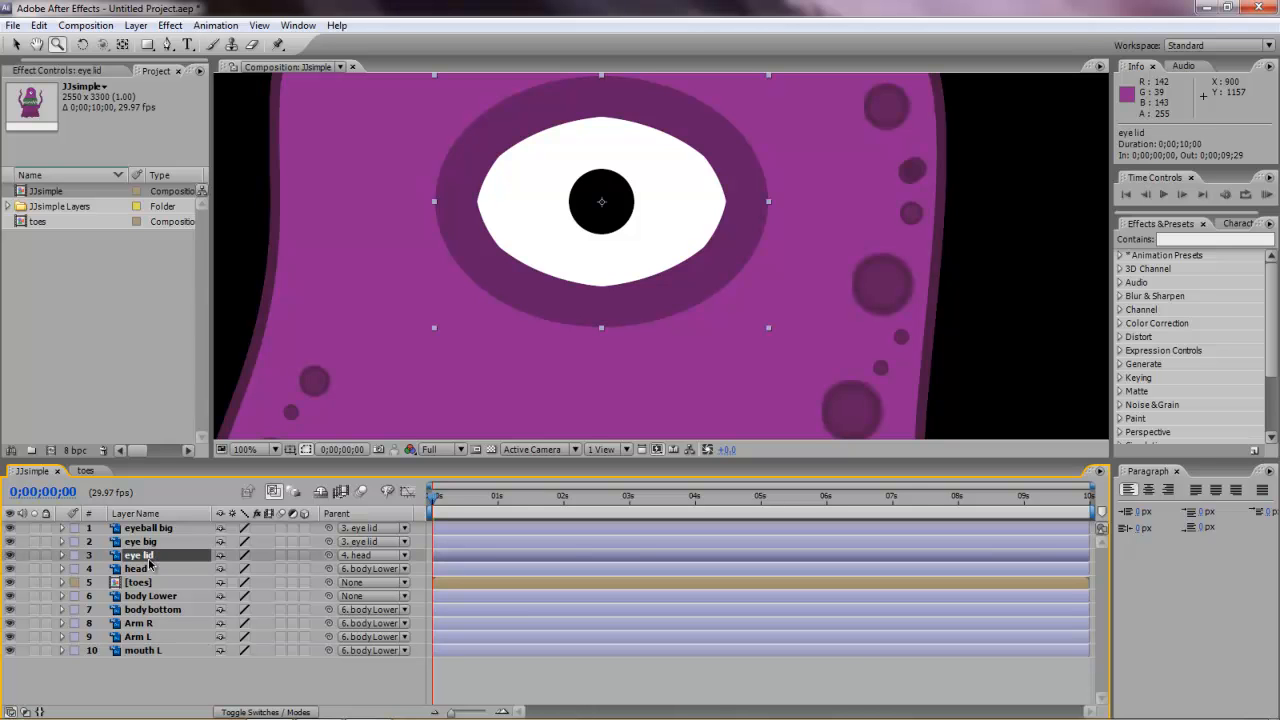
mouse_move(148, 560)
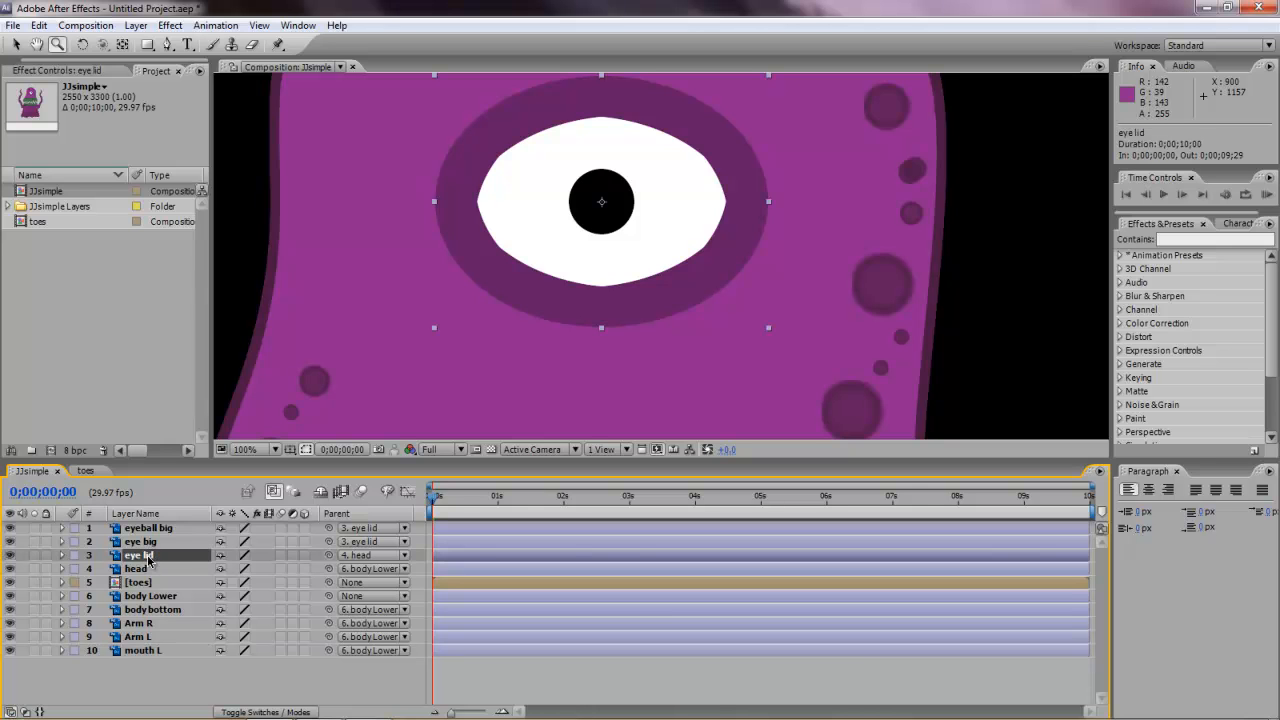
left_click_drag(148, 556, 148, 528)
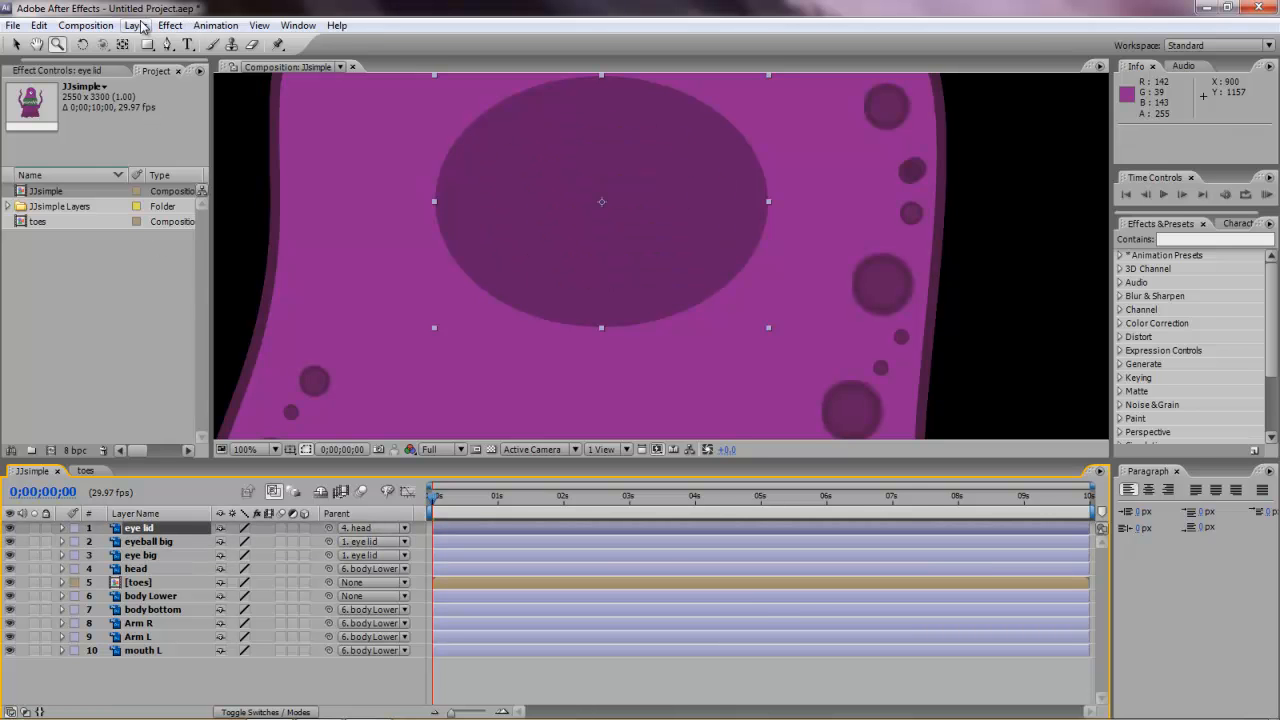
Add an Ellipse-shaped mask to eye lid and set it to Subtract to reveal the eyeball.
left_click(136, 24)
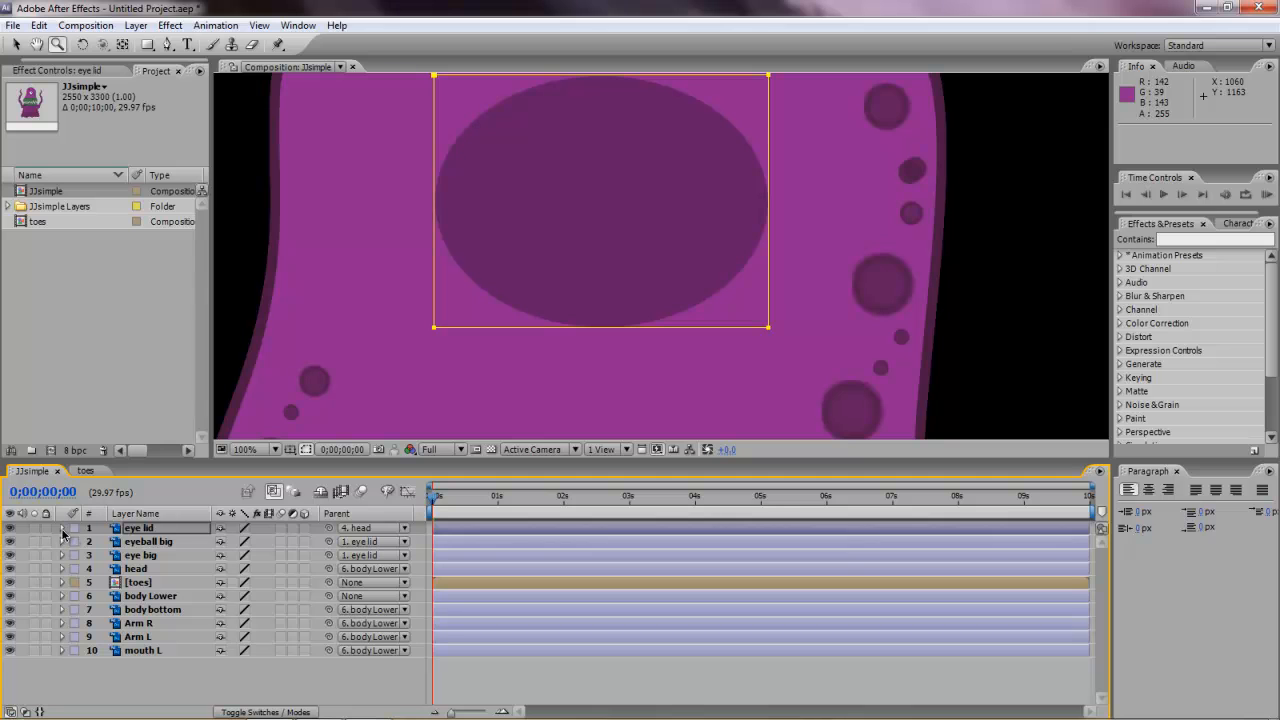
left_click(62, 528)
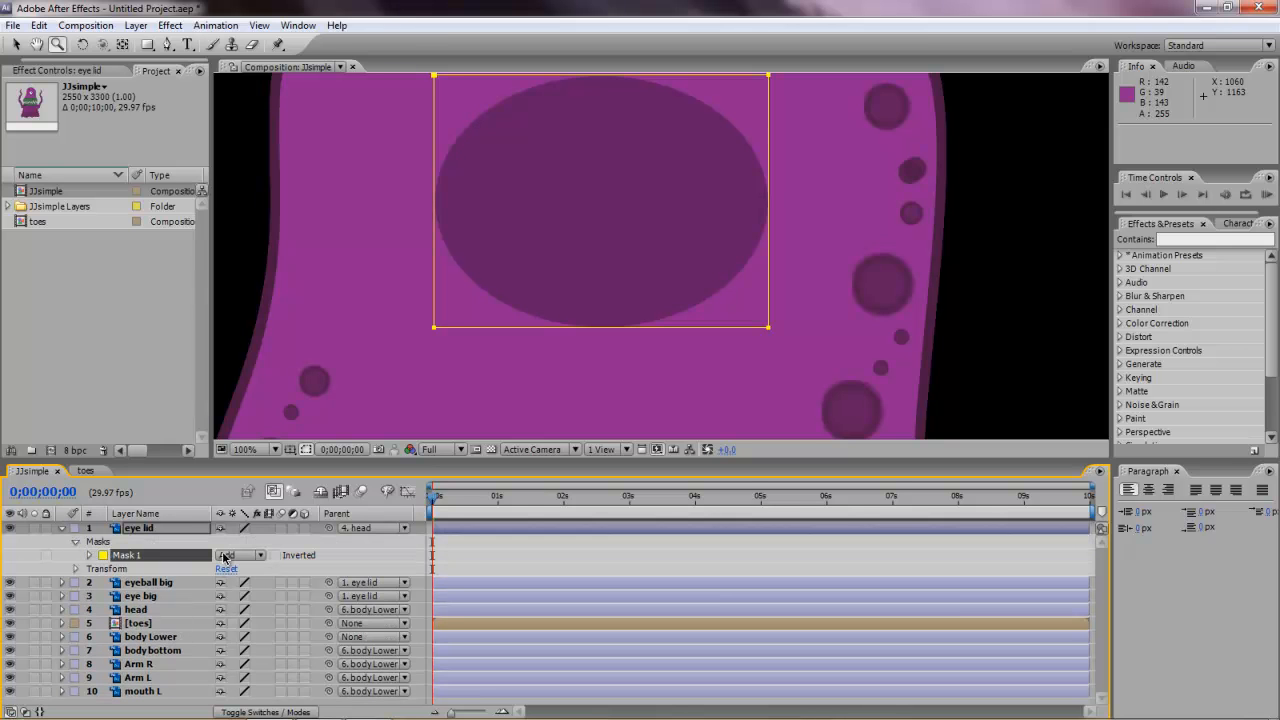
left_click(90, 556)
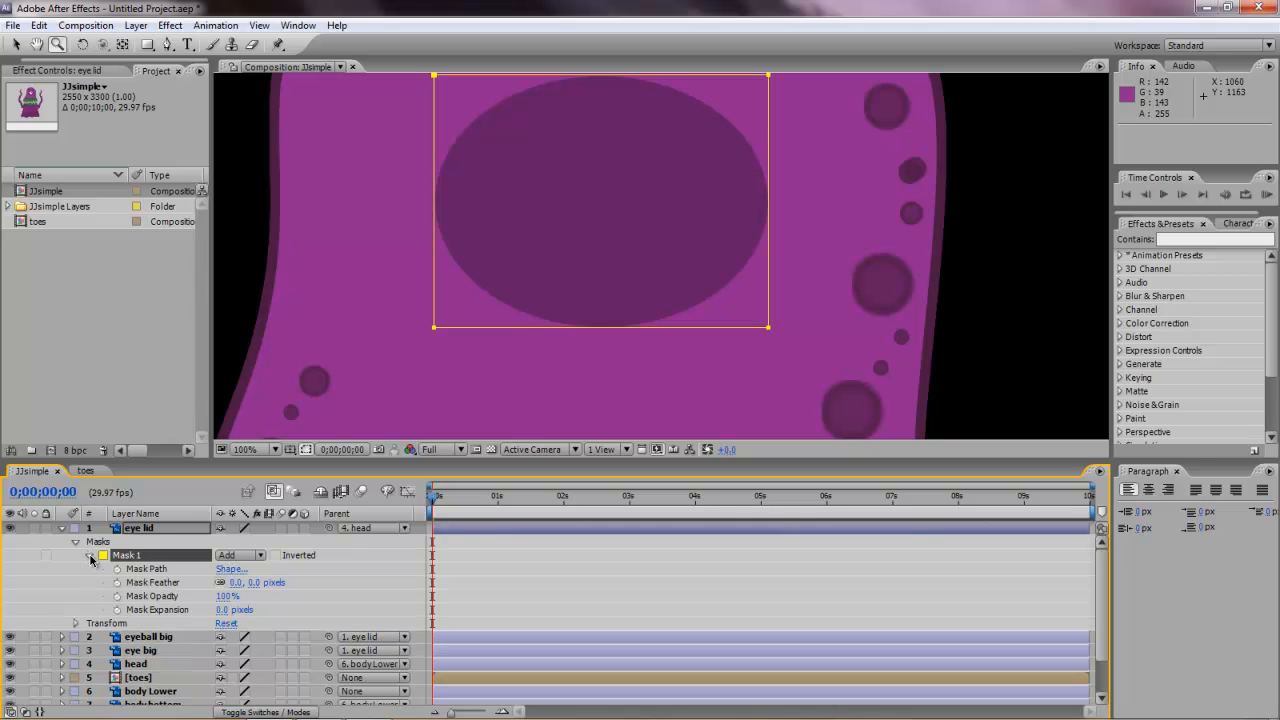
left_click(232, 568)
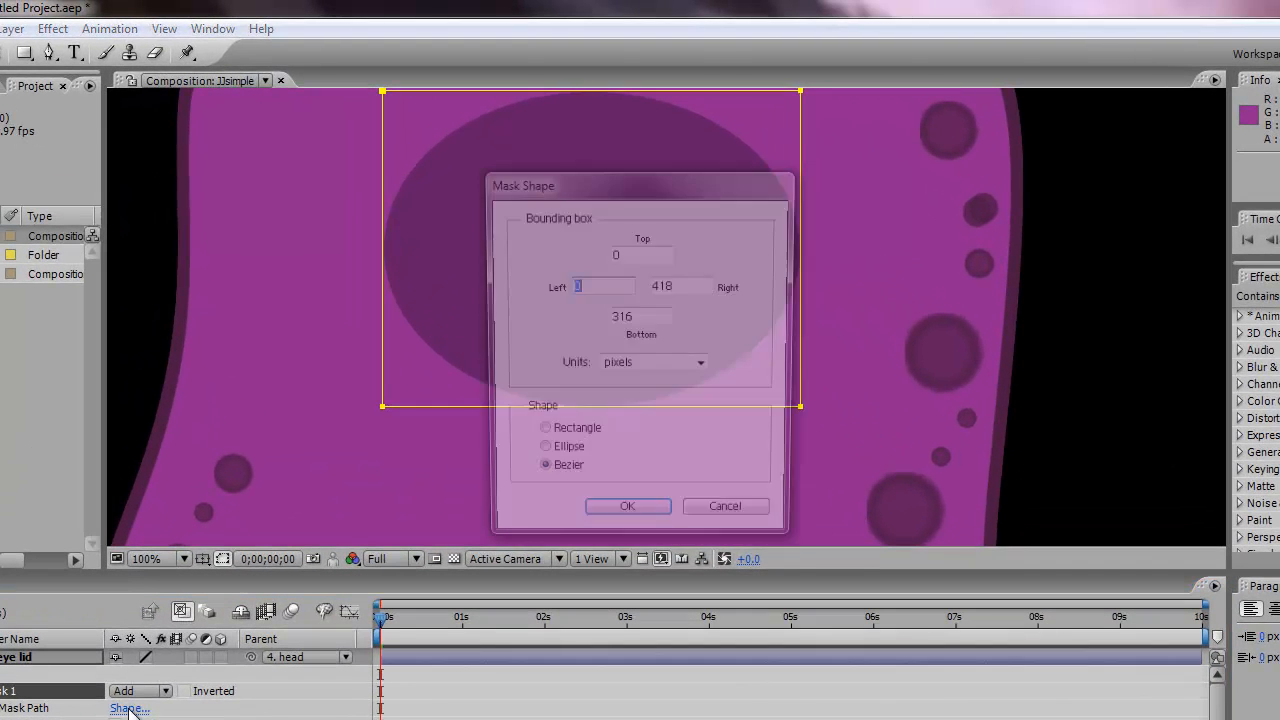
left_click(560, 366)
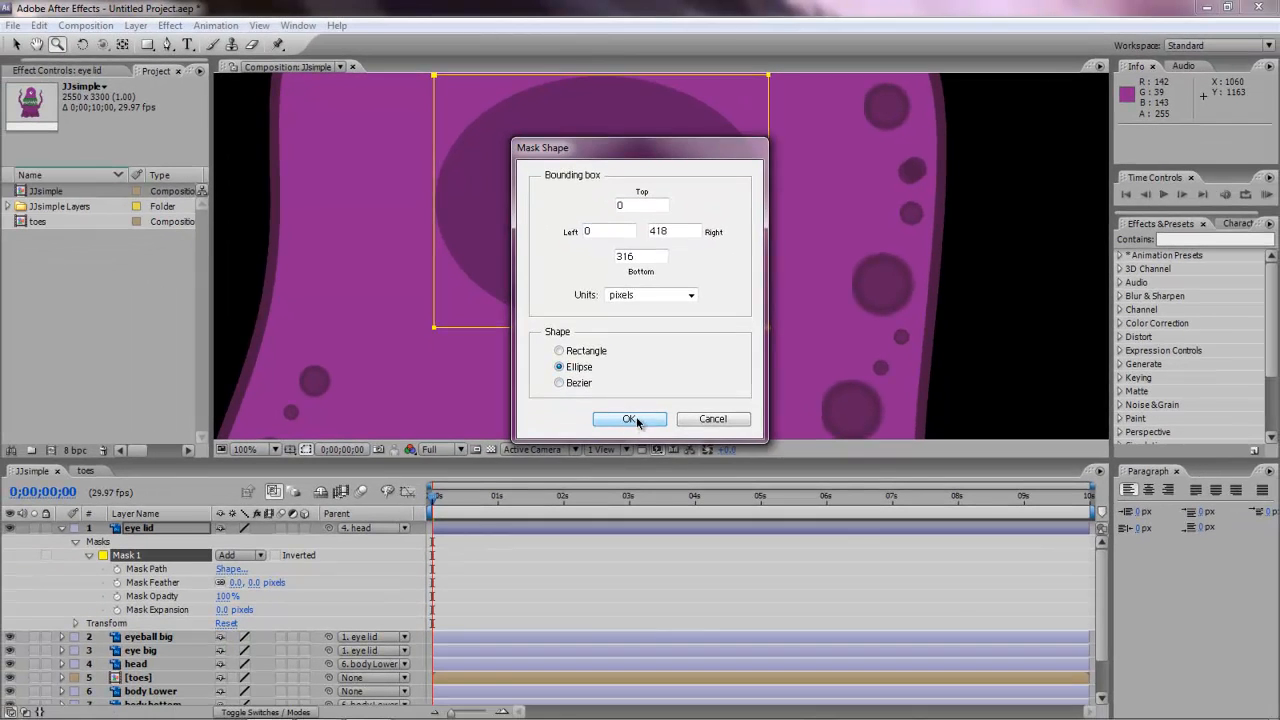
left_click(628, 418)
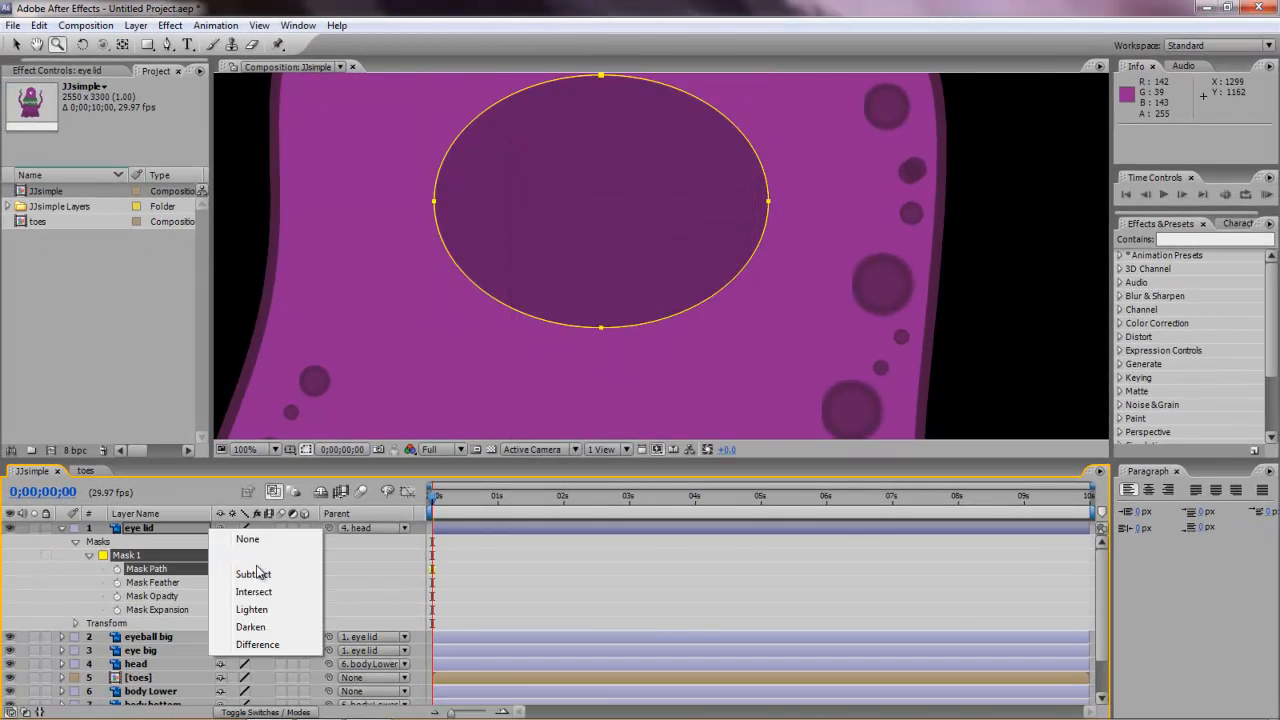
left_click(252, 572)
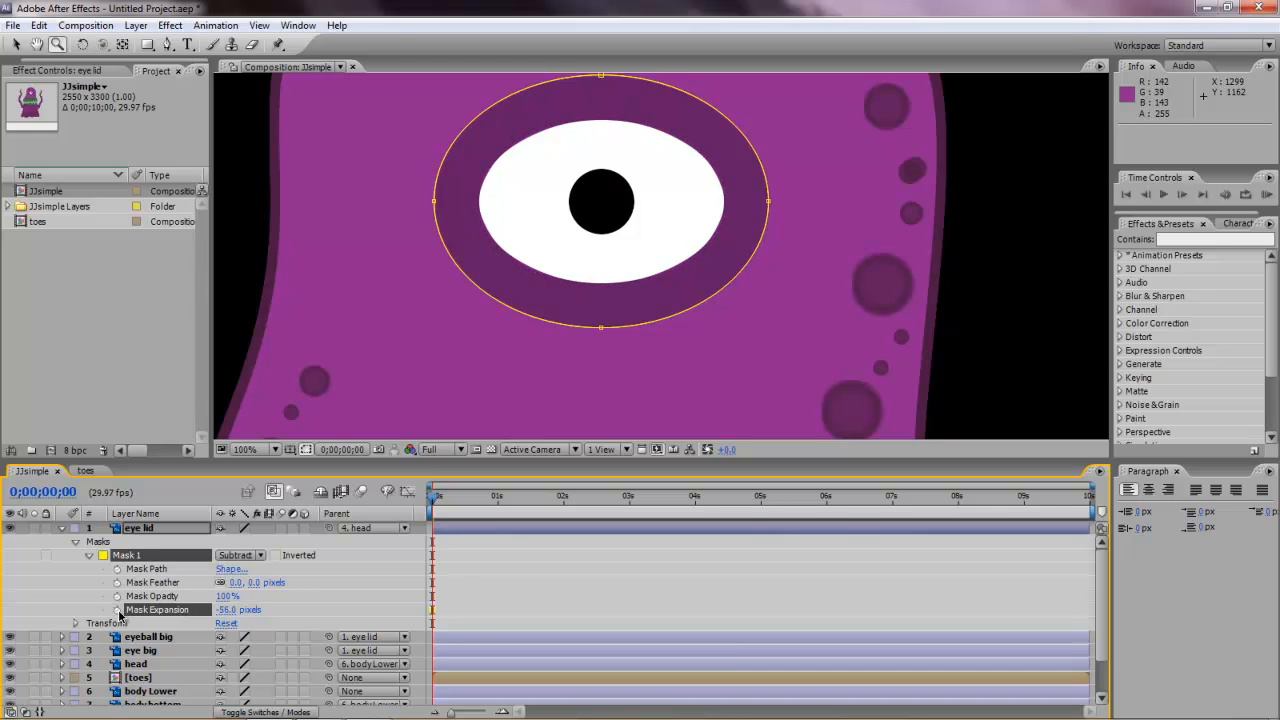
Enable Mask Expansion keyframing on the eye lid mask to begin the blink.
left_click(456, 496)
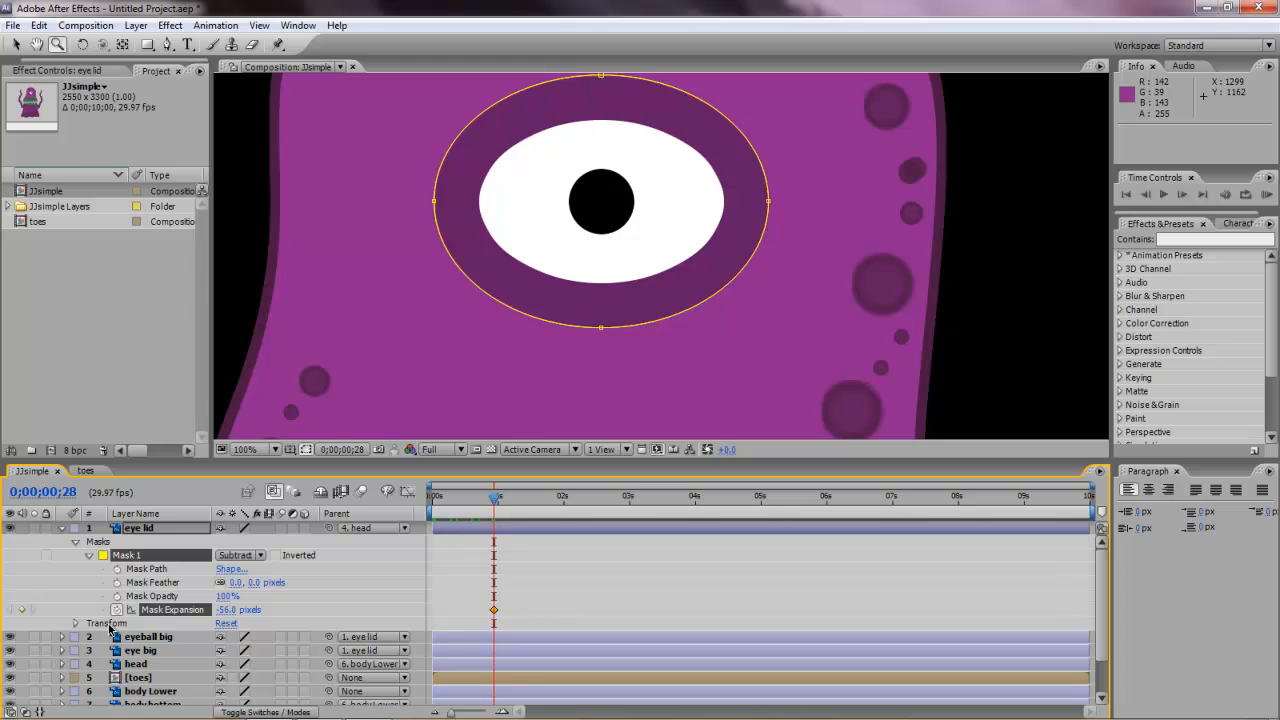
mouse_move(500, 520)
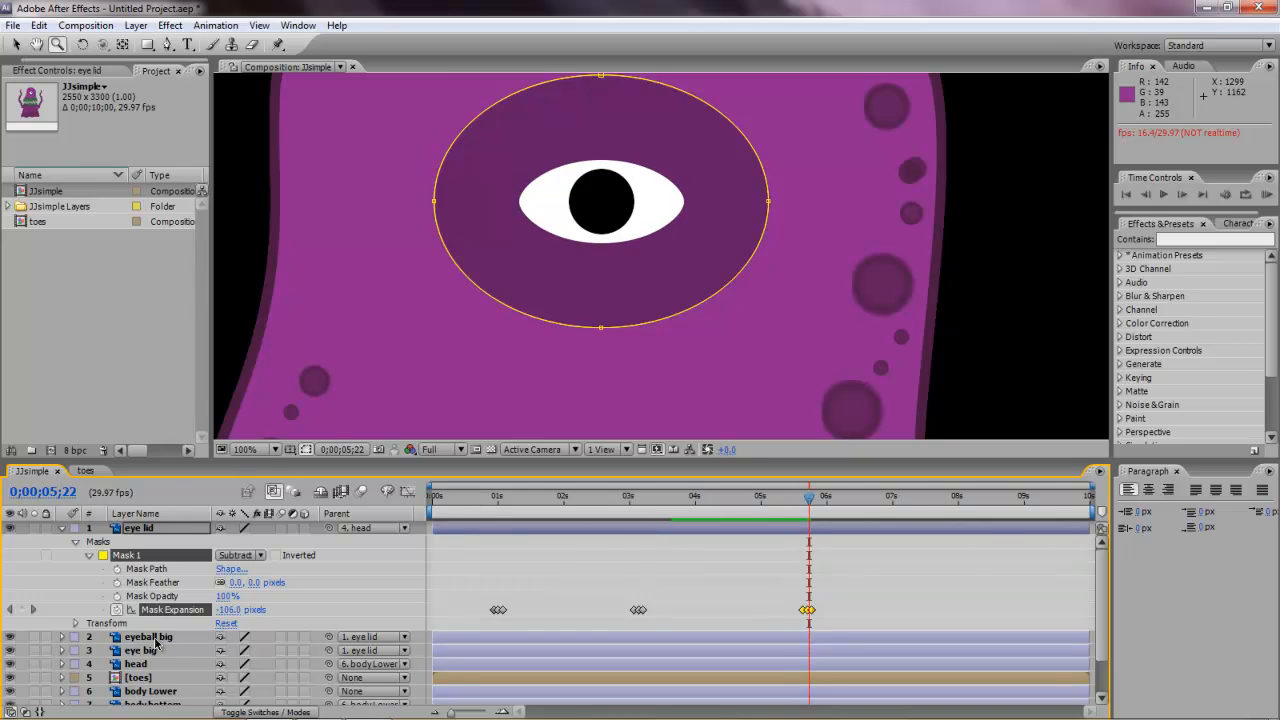
Keyframe eyeball big's Position so the pupil slides right then back left.
left_click(140, 650)
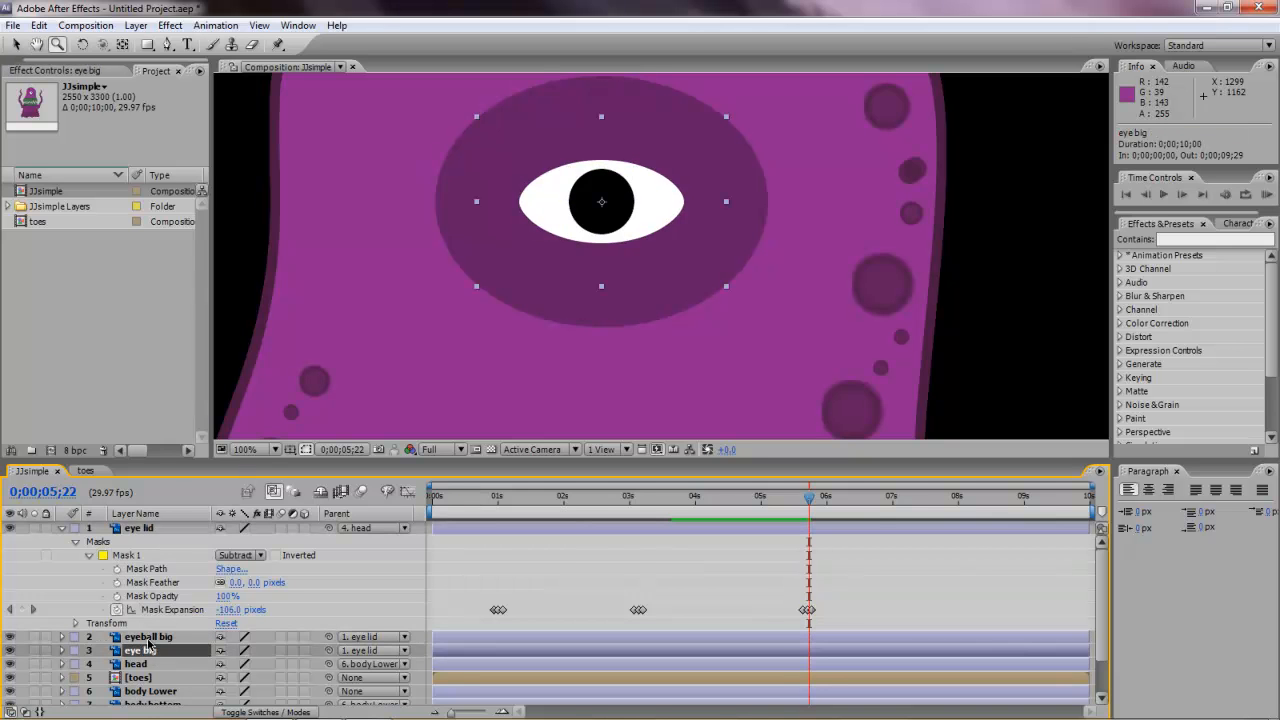
left_click(148, 636)
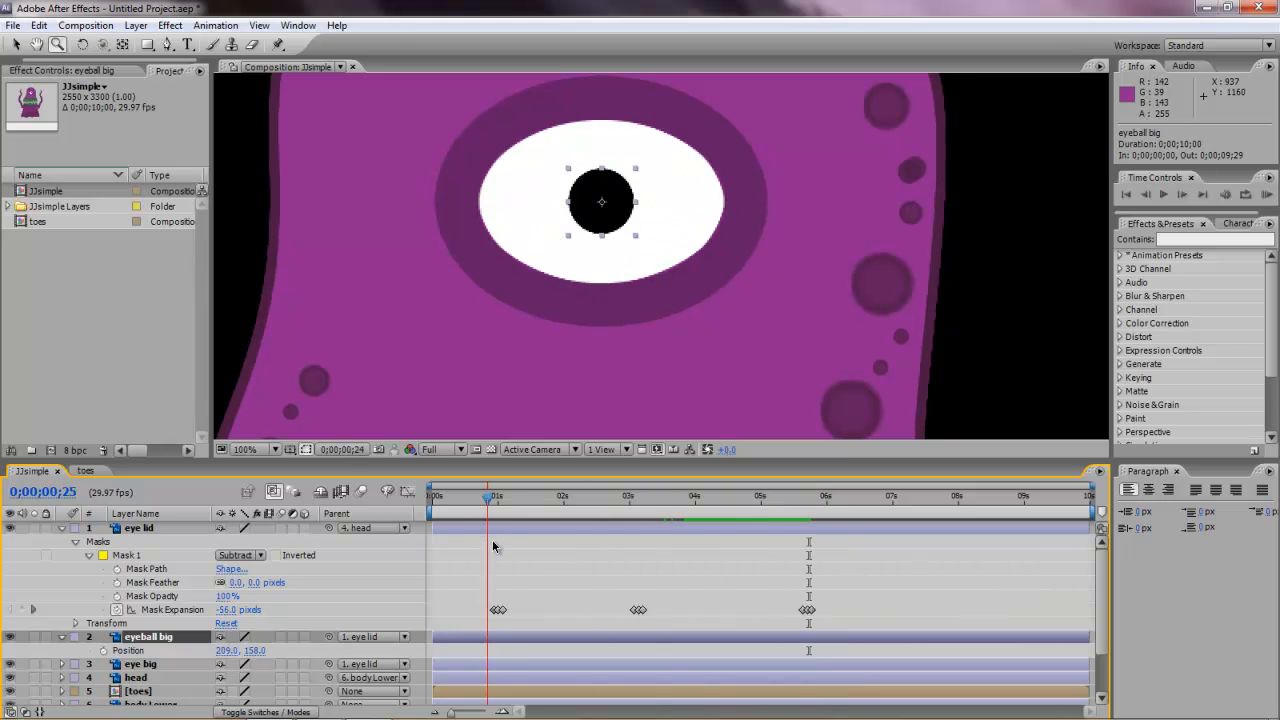
left_click_drag(488, 496, 504, 496)
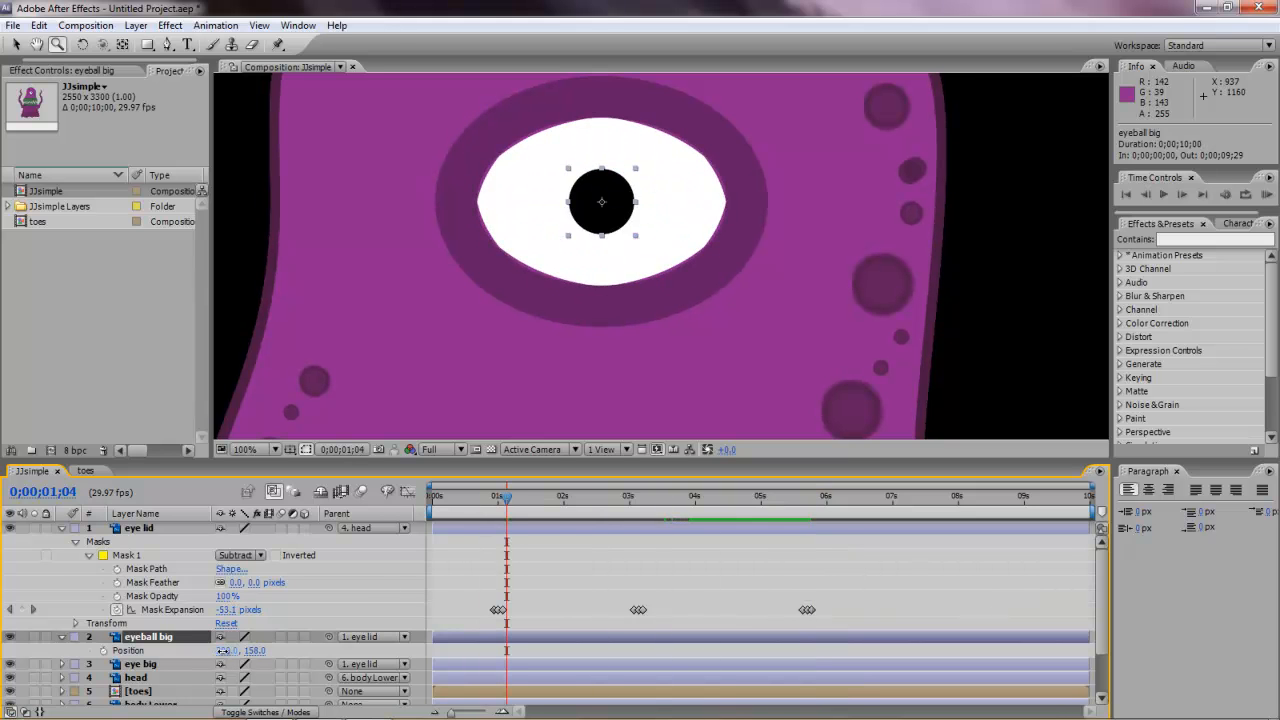
left_click_drag(600, 200, 532, 200)
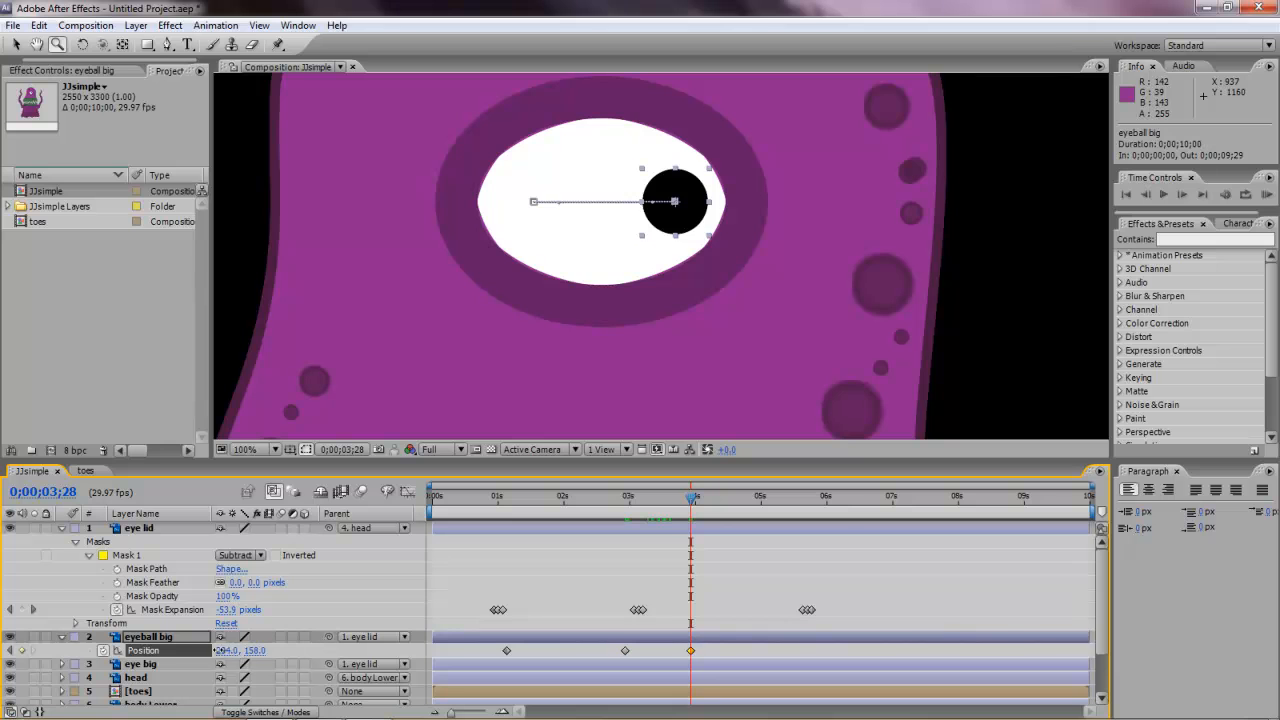
left_click_drag(676, 200, 588, 200)
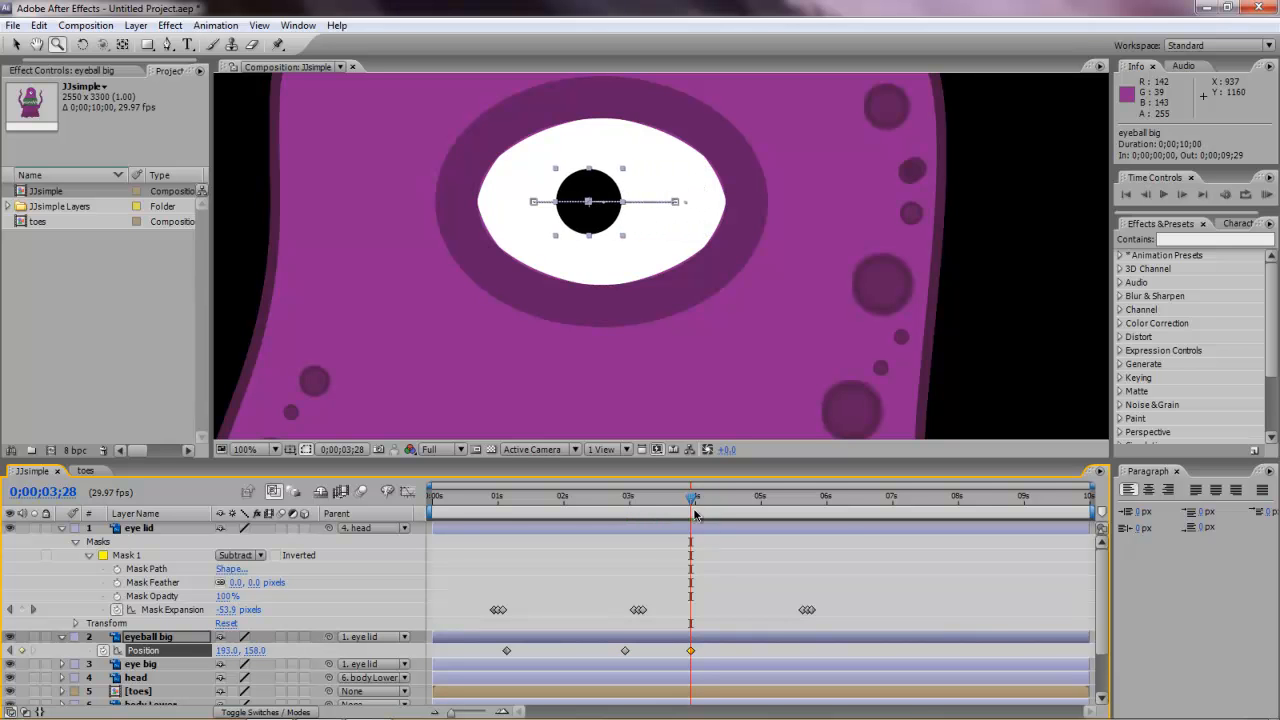